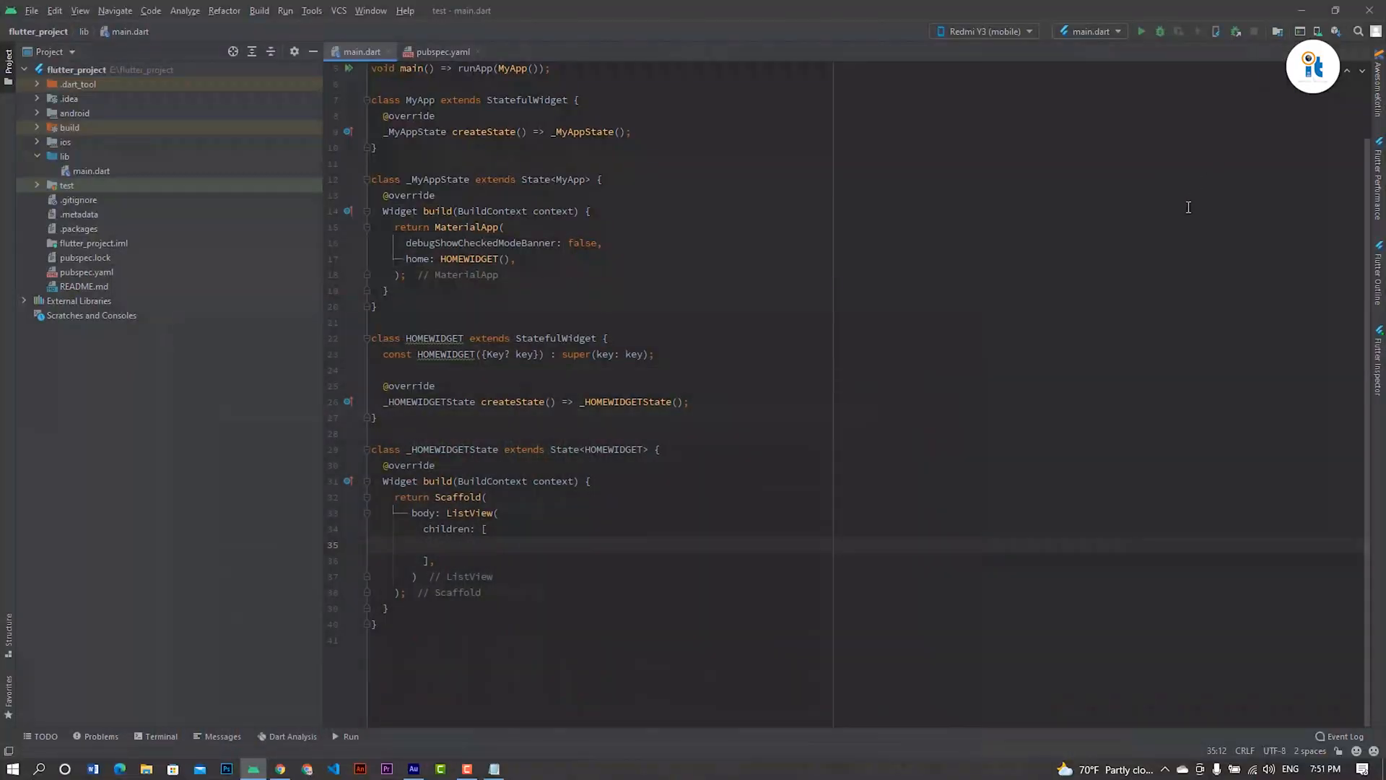
Add a Container with height 300 inside the ListView's children.
left_click(433, 544)
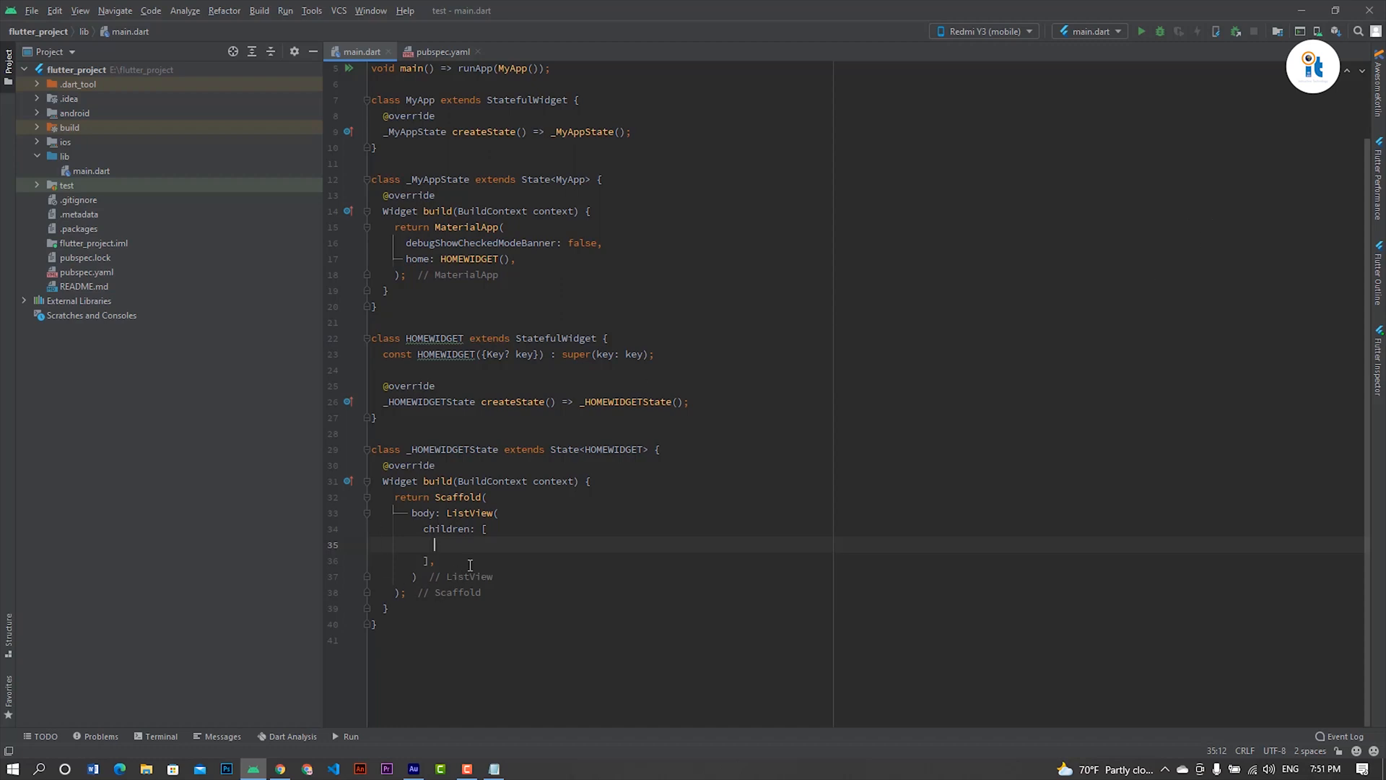
type("c")
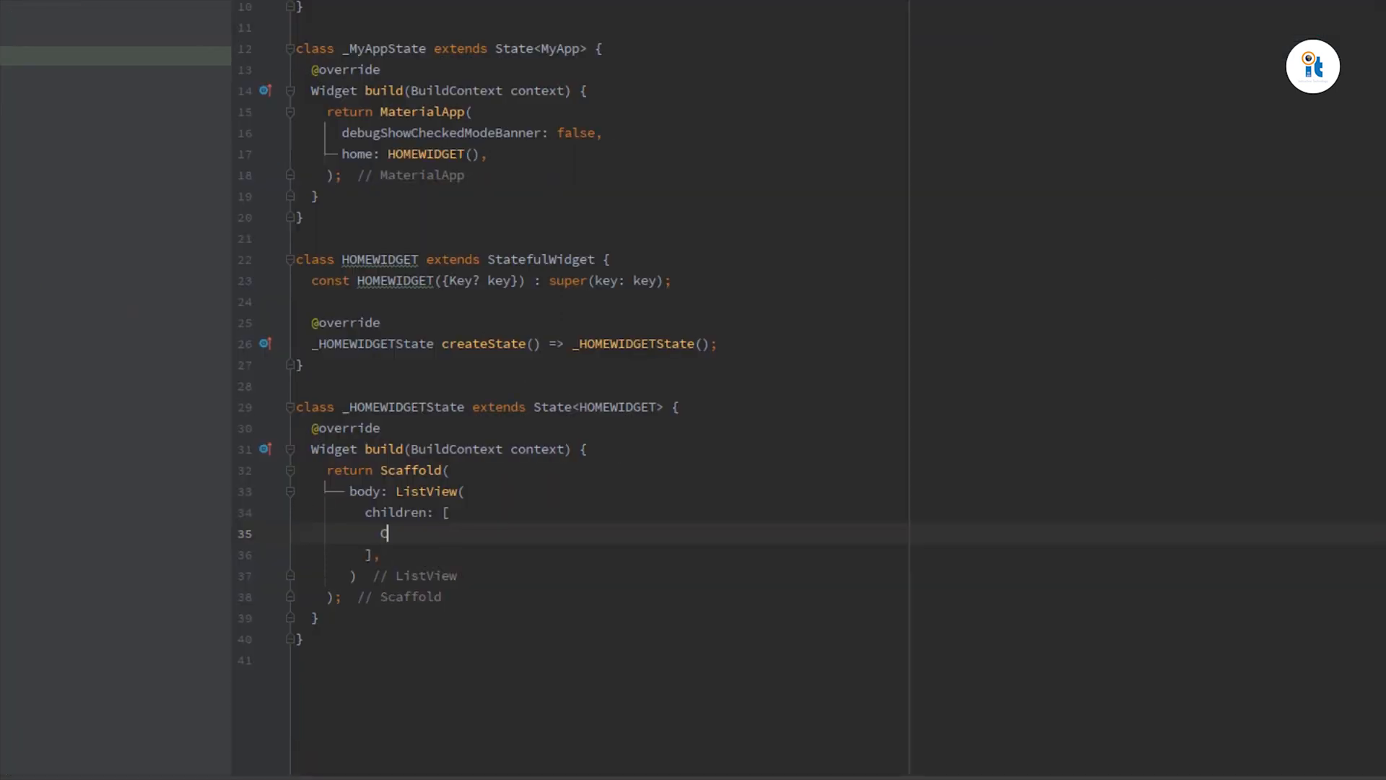
type("Container(")
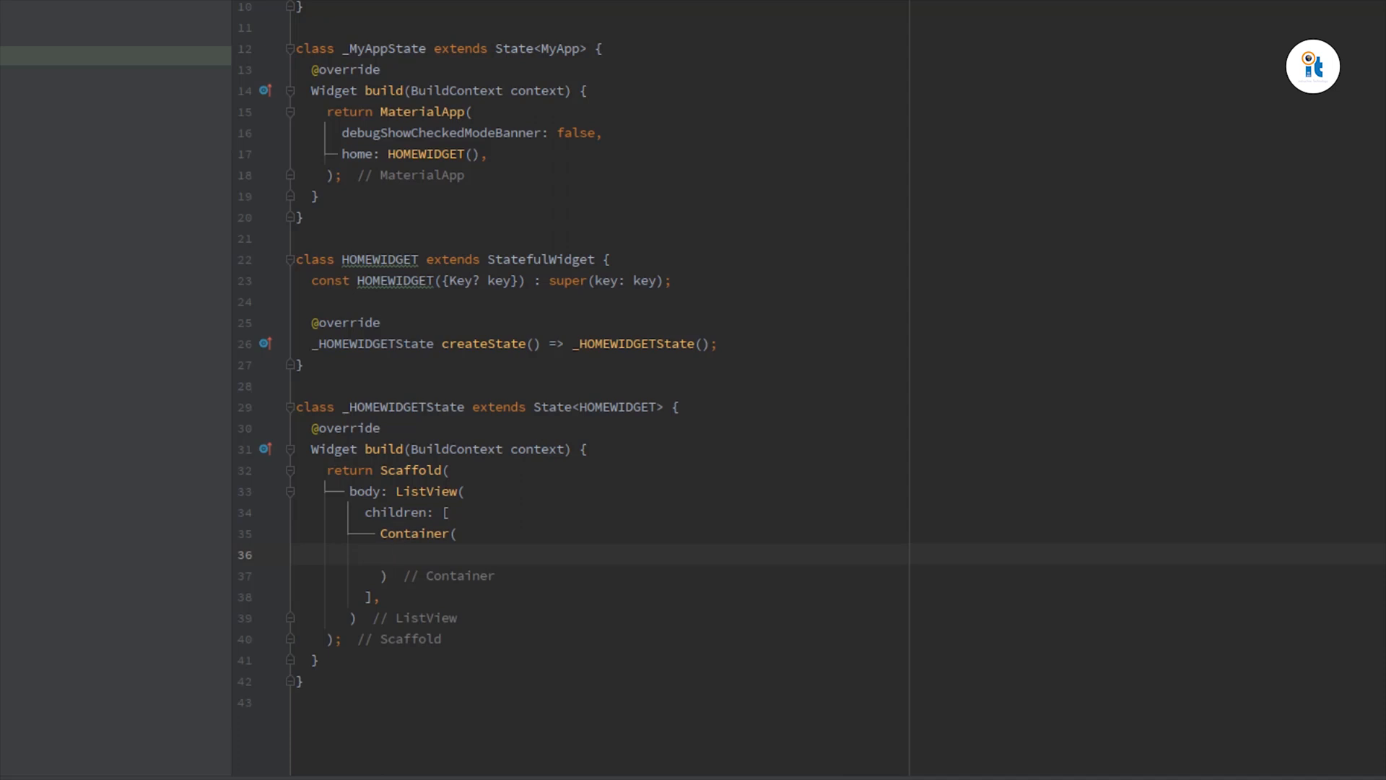
type("height: 300,")
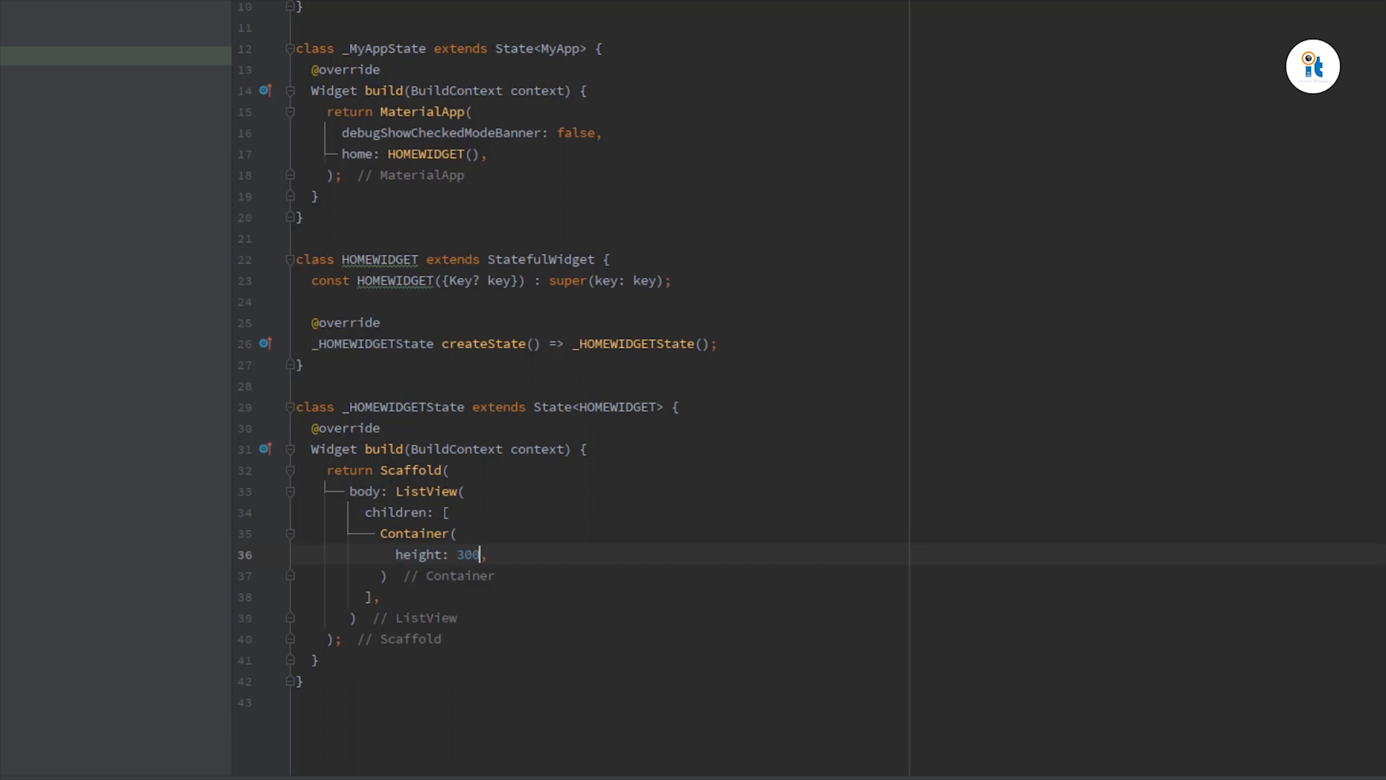
key("enter")
type("decoration: ,")
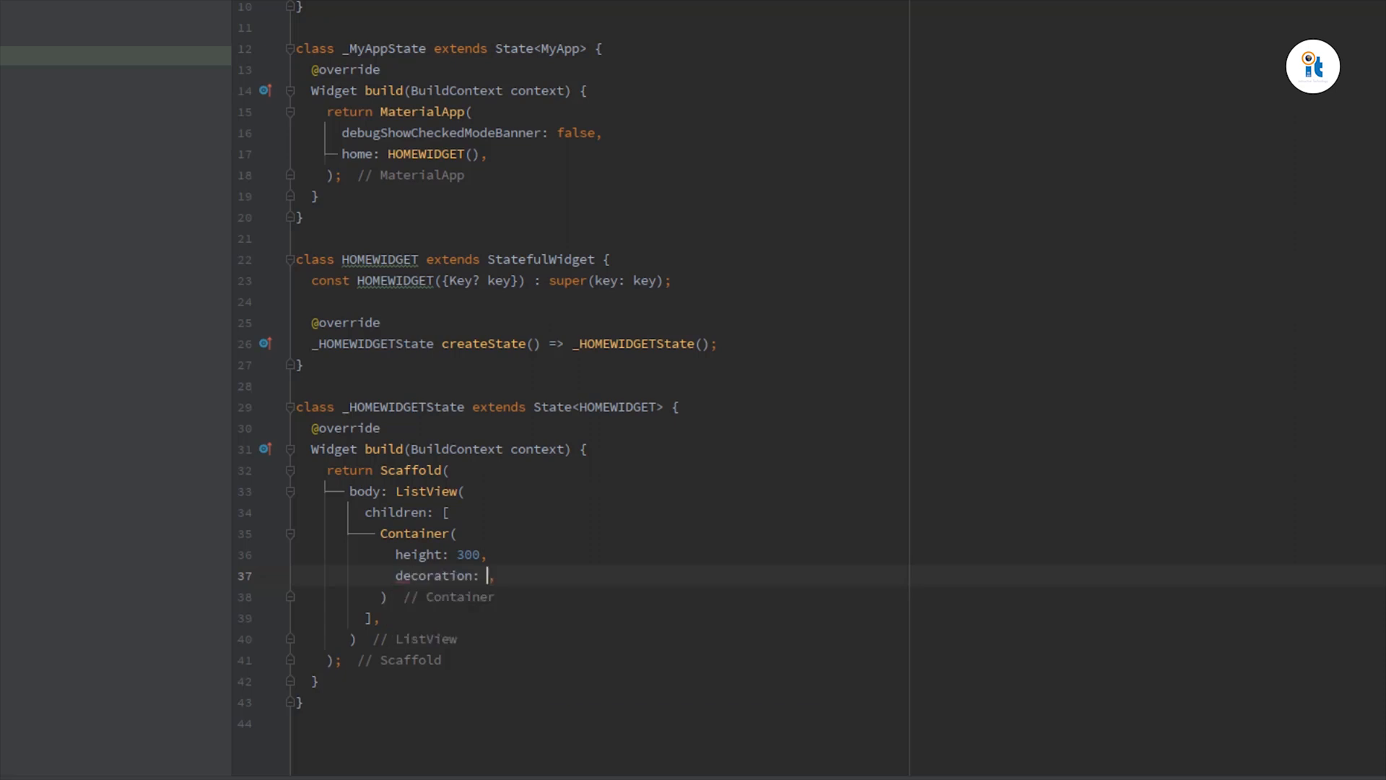
Give the Container a BoxDecoration with borderRadius BorderRadius.all(Radius.circular(25)).
type("BoxDecoration(")
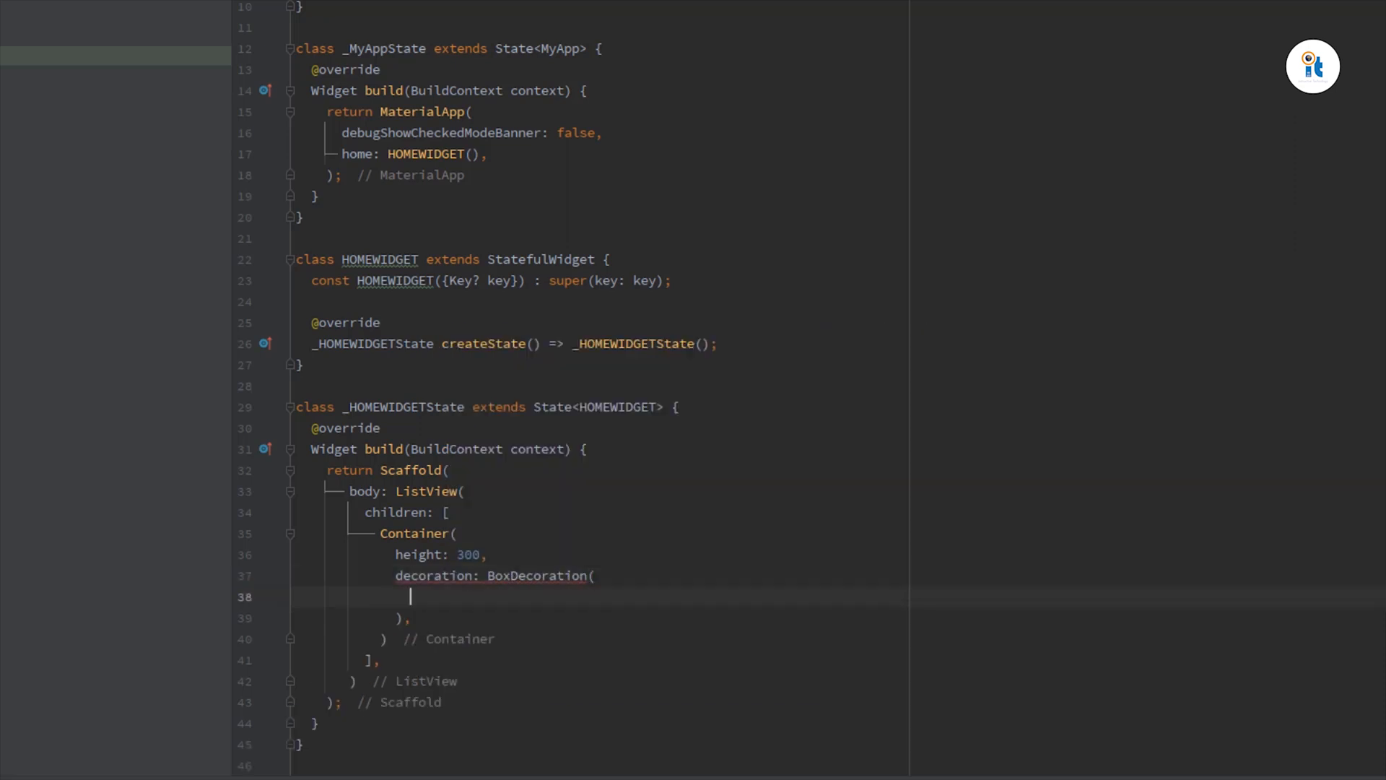
type("borderRadius:")
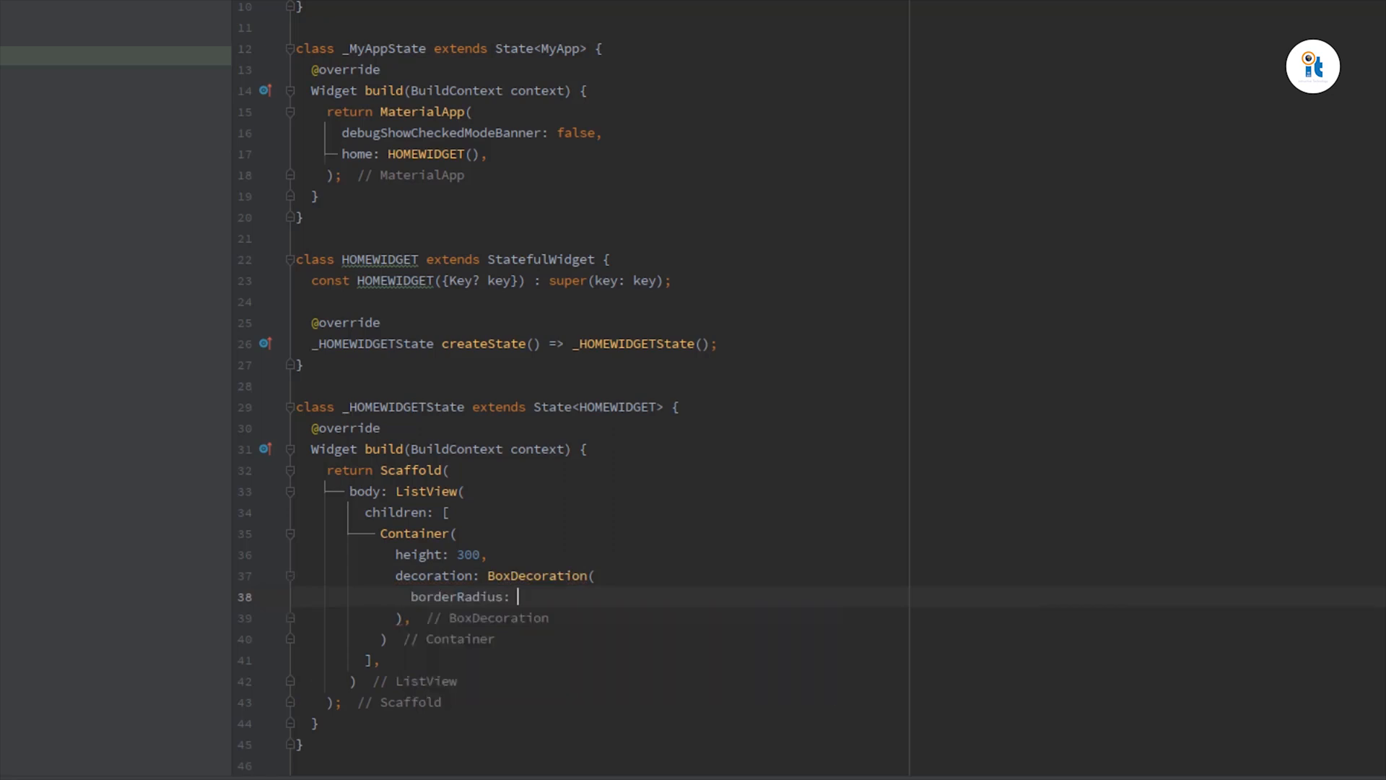
type("Border")
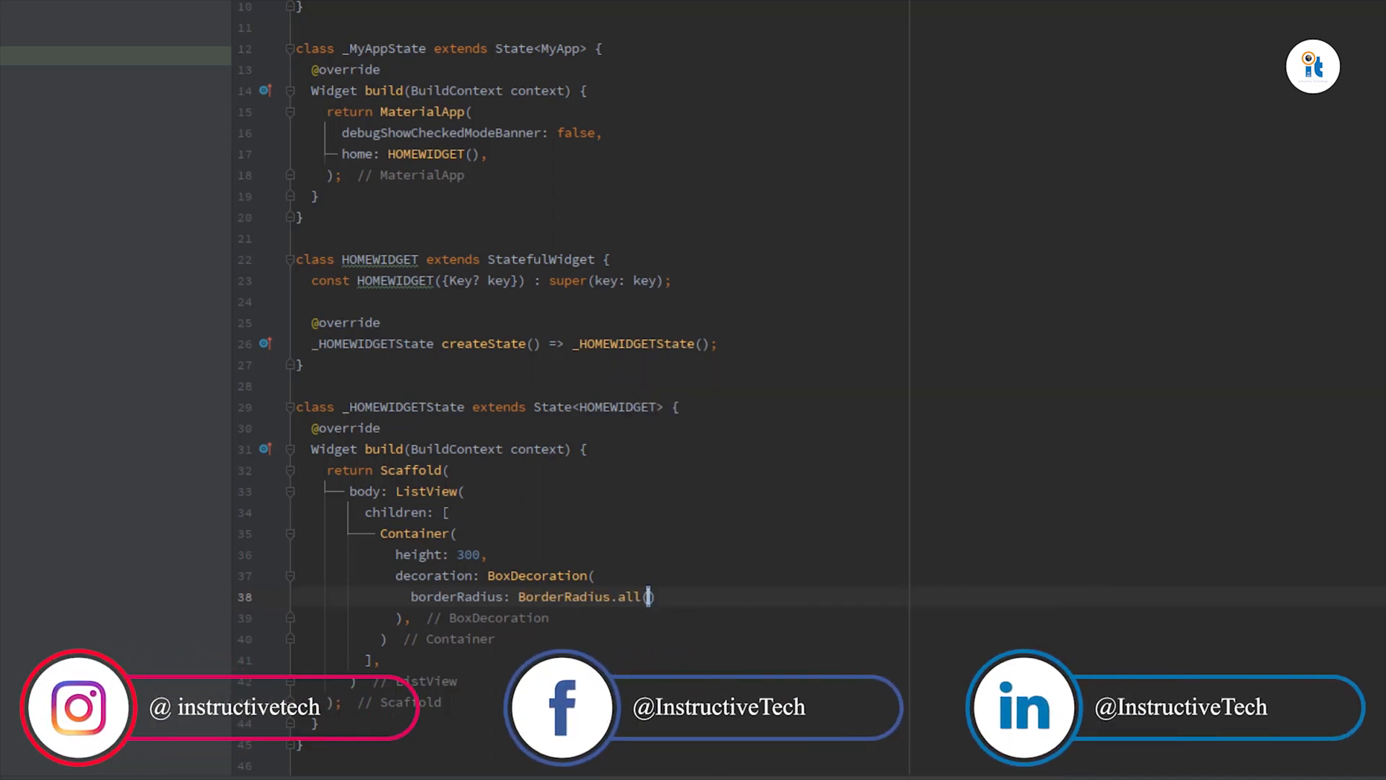
type("Radius.")
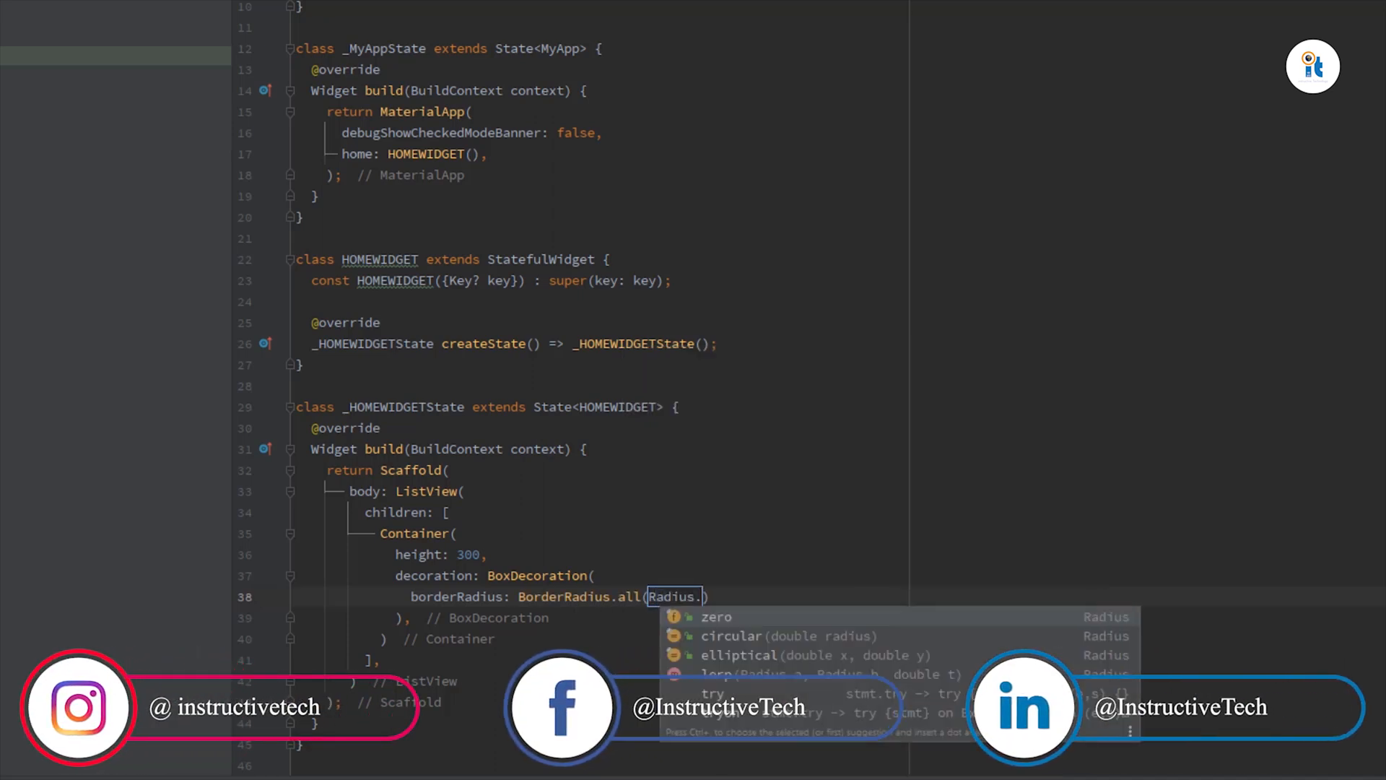
left_click(730, 635)
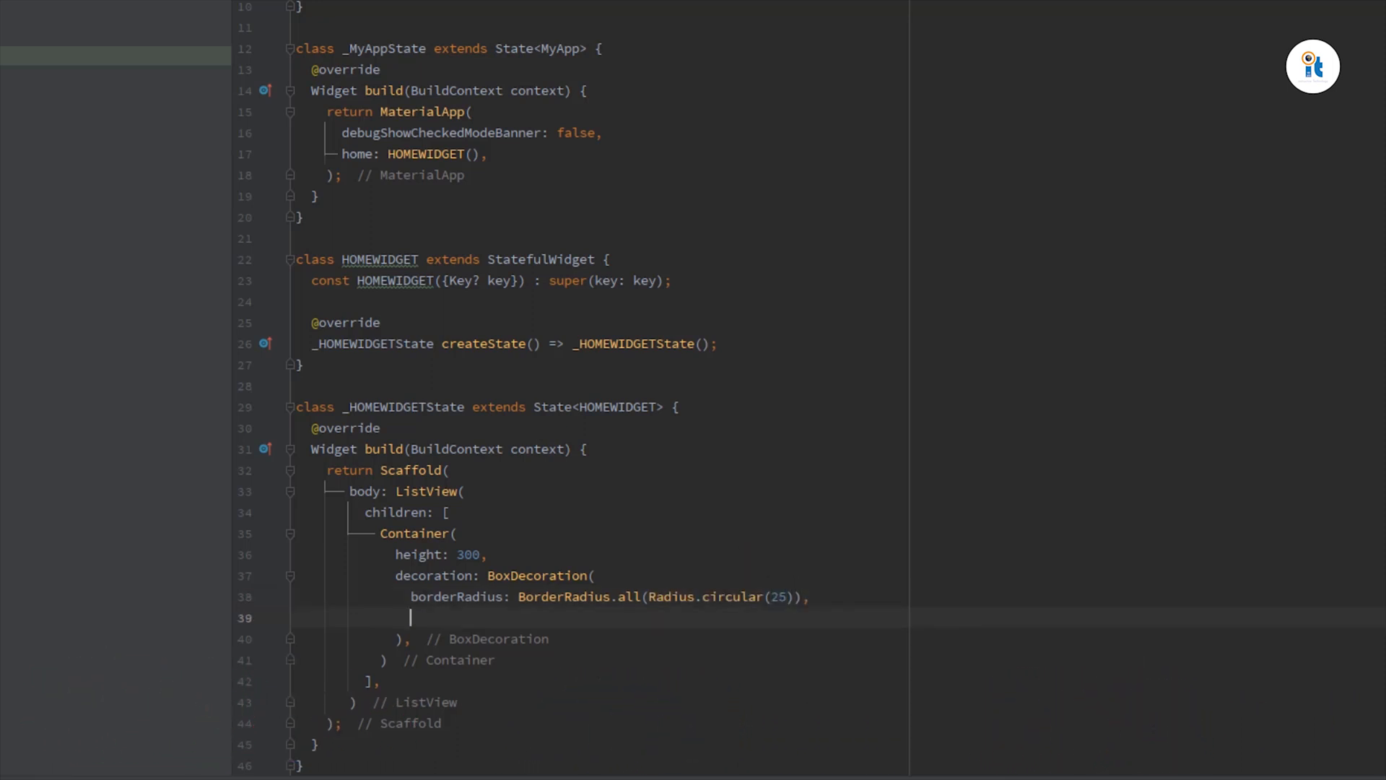
Add a LinearGradient with begin Alignment top-right and end Alignment bottom-left.
type("gradient:")
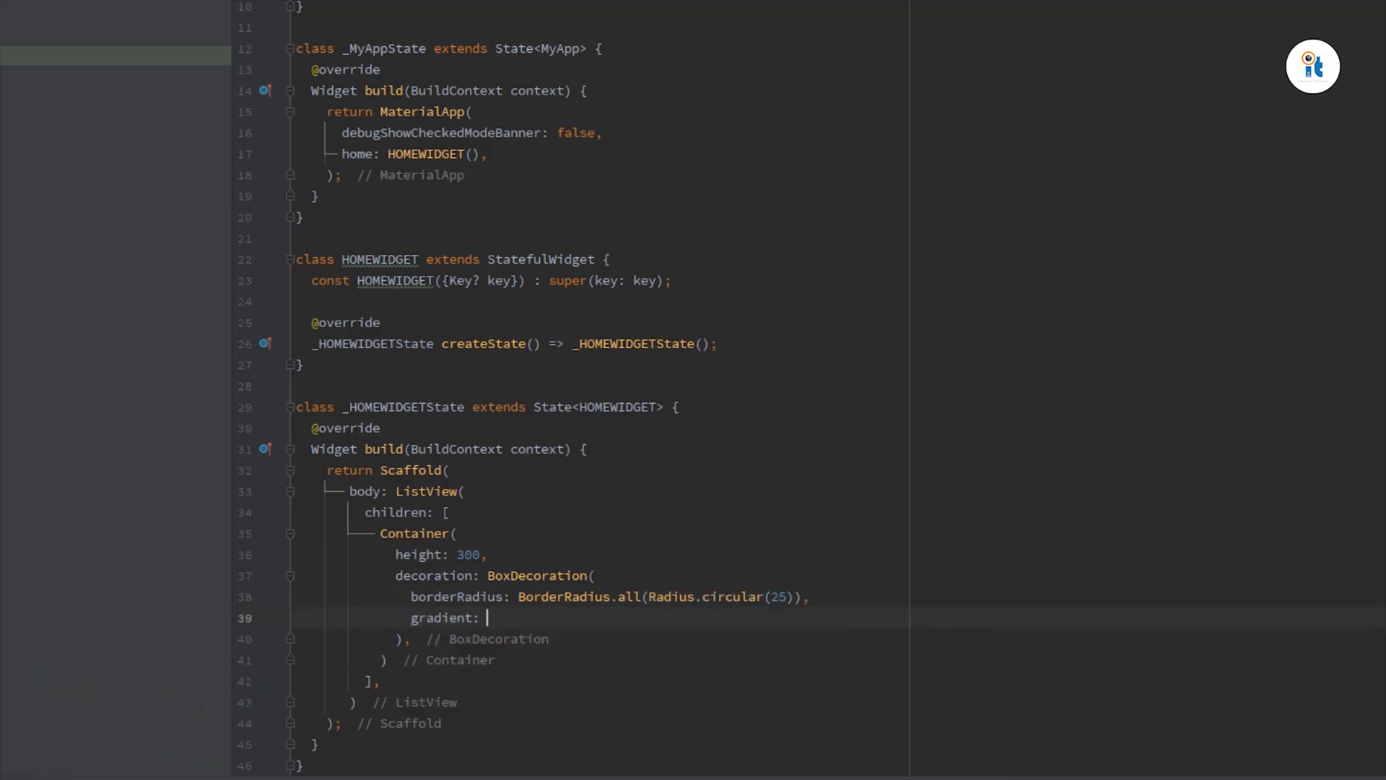
type("LinearGradient(")
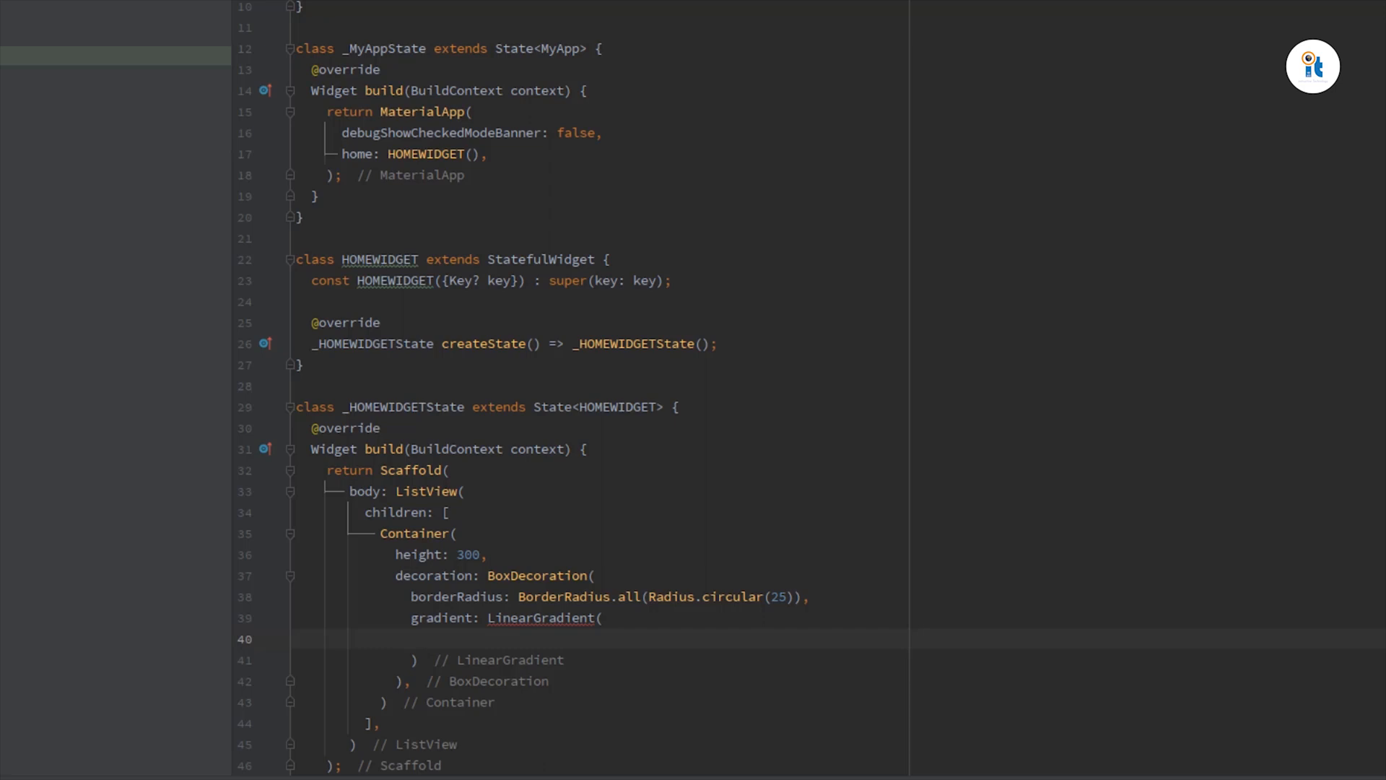
type("begin:")
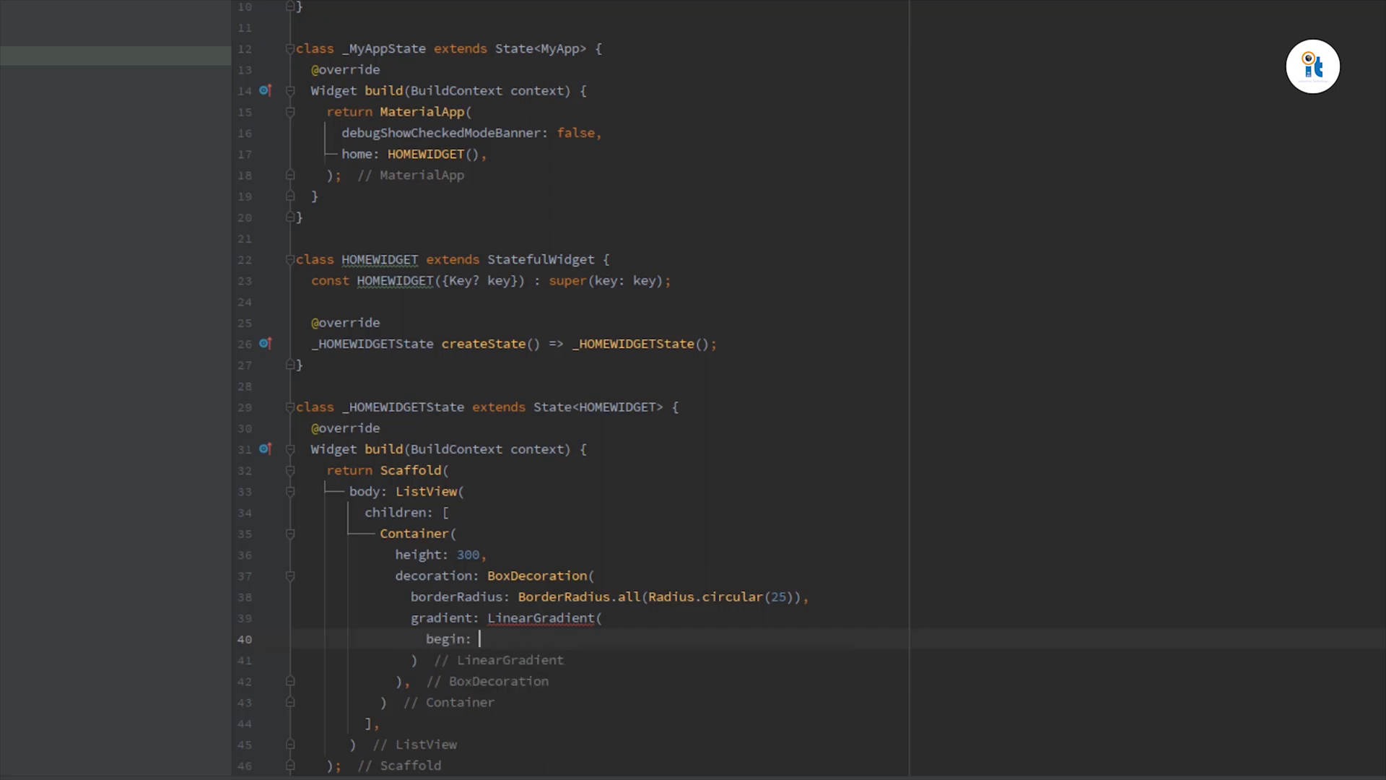
type("A")
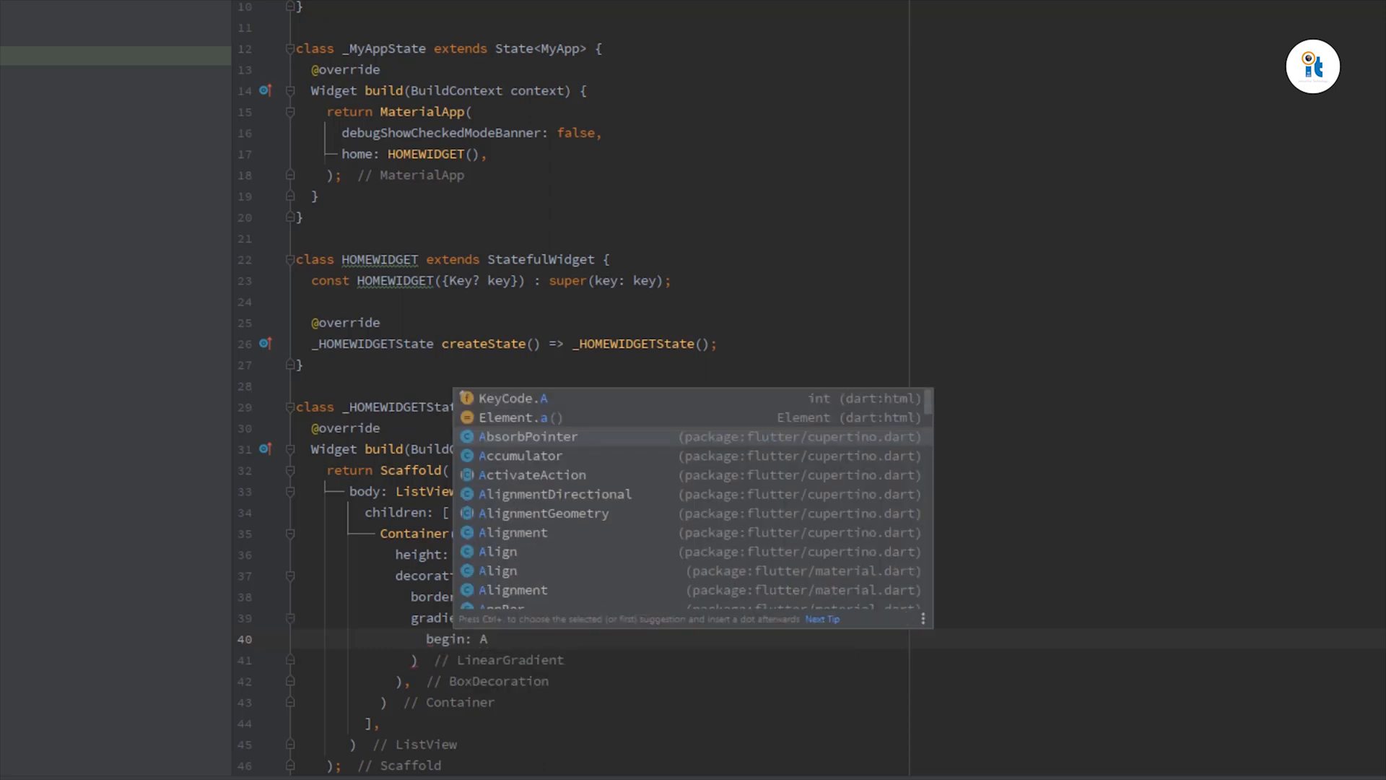
type("lignment.topRight,")
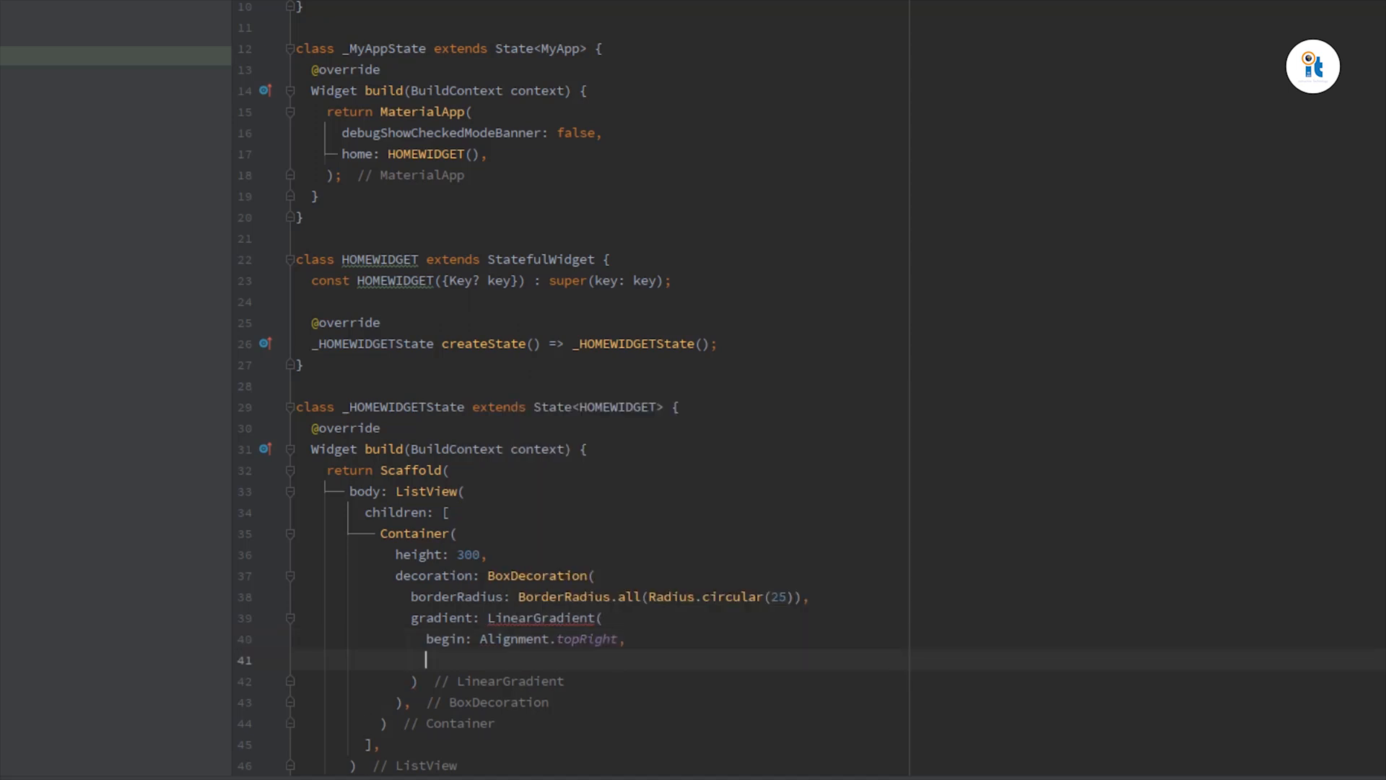
type("end:")
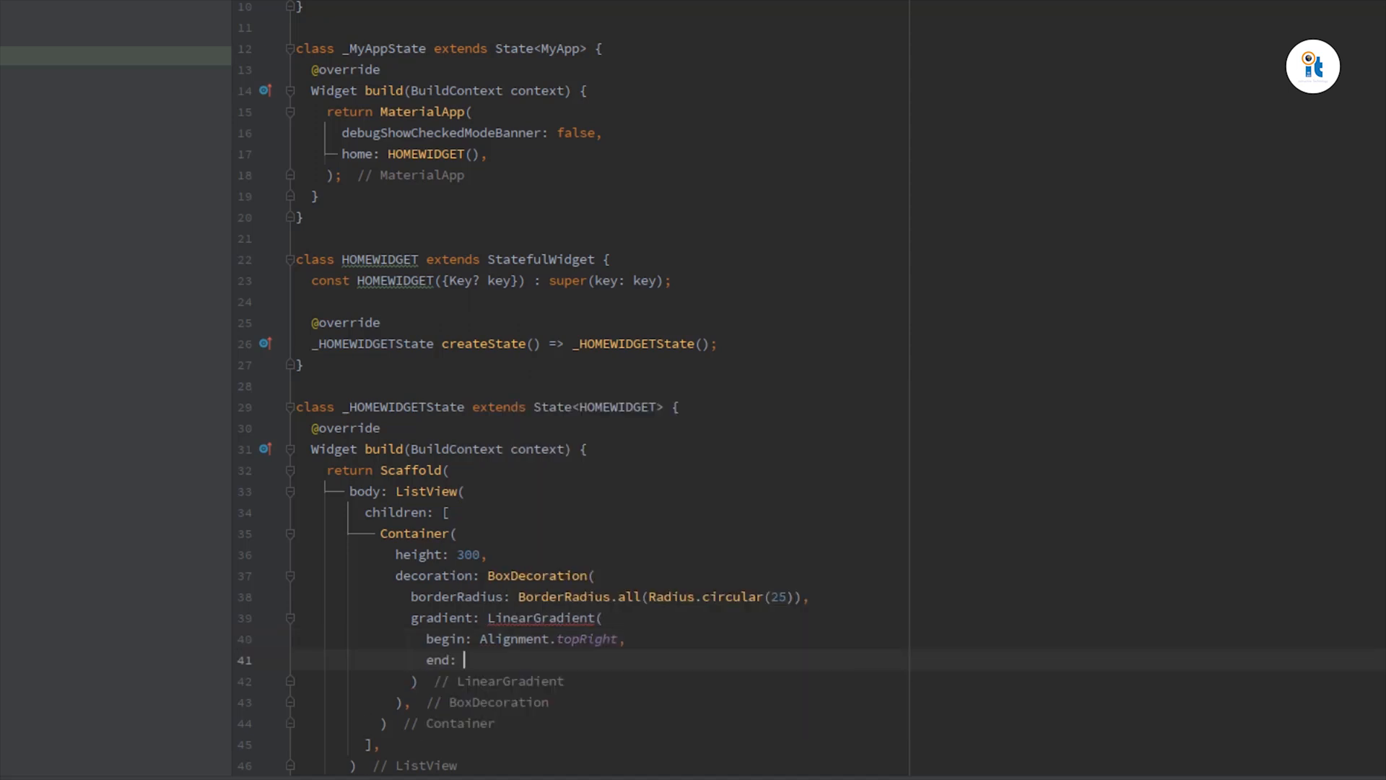
type("Alignment.bottomLeft")
type("stops: [01")
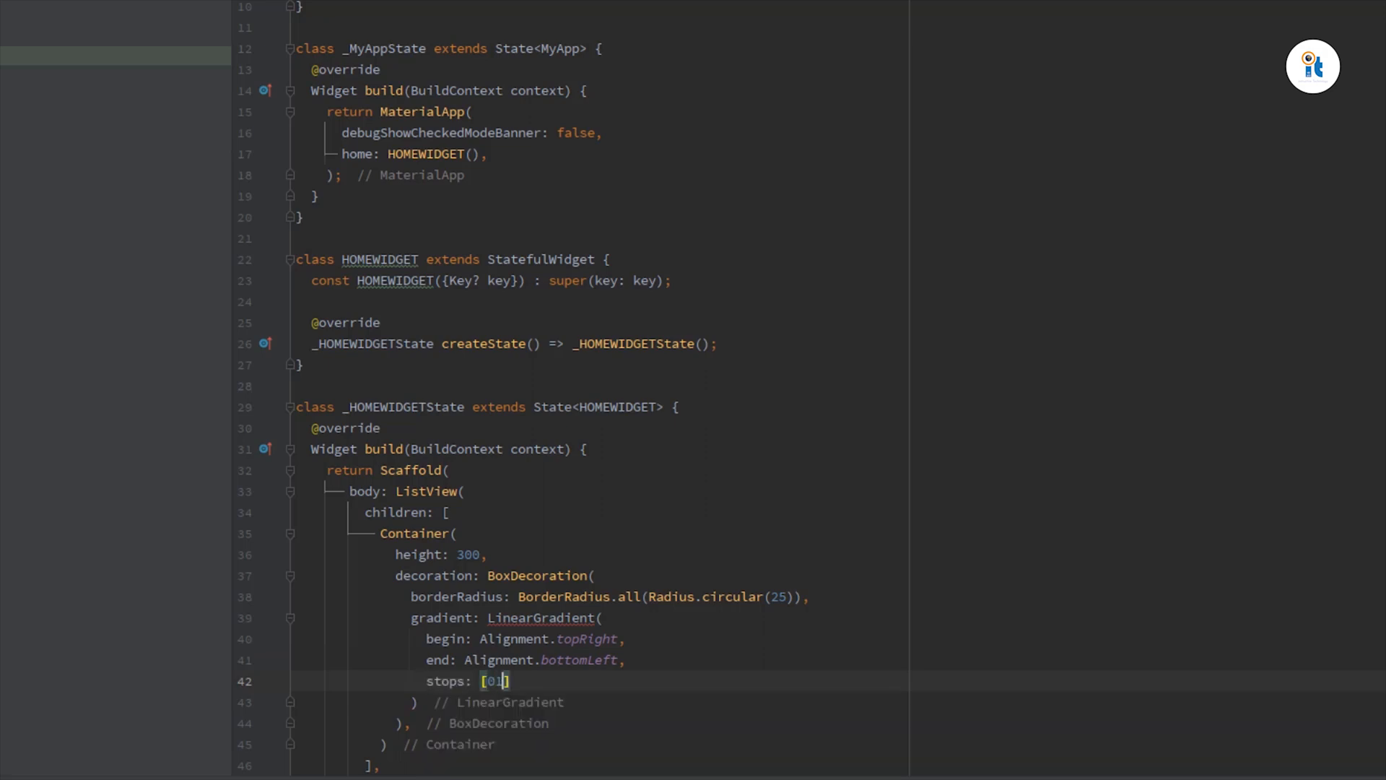
Set stops including 0.5 and 0.8 and colors yellow, amberAccent, orange.
type(",0.5")
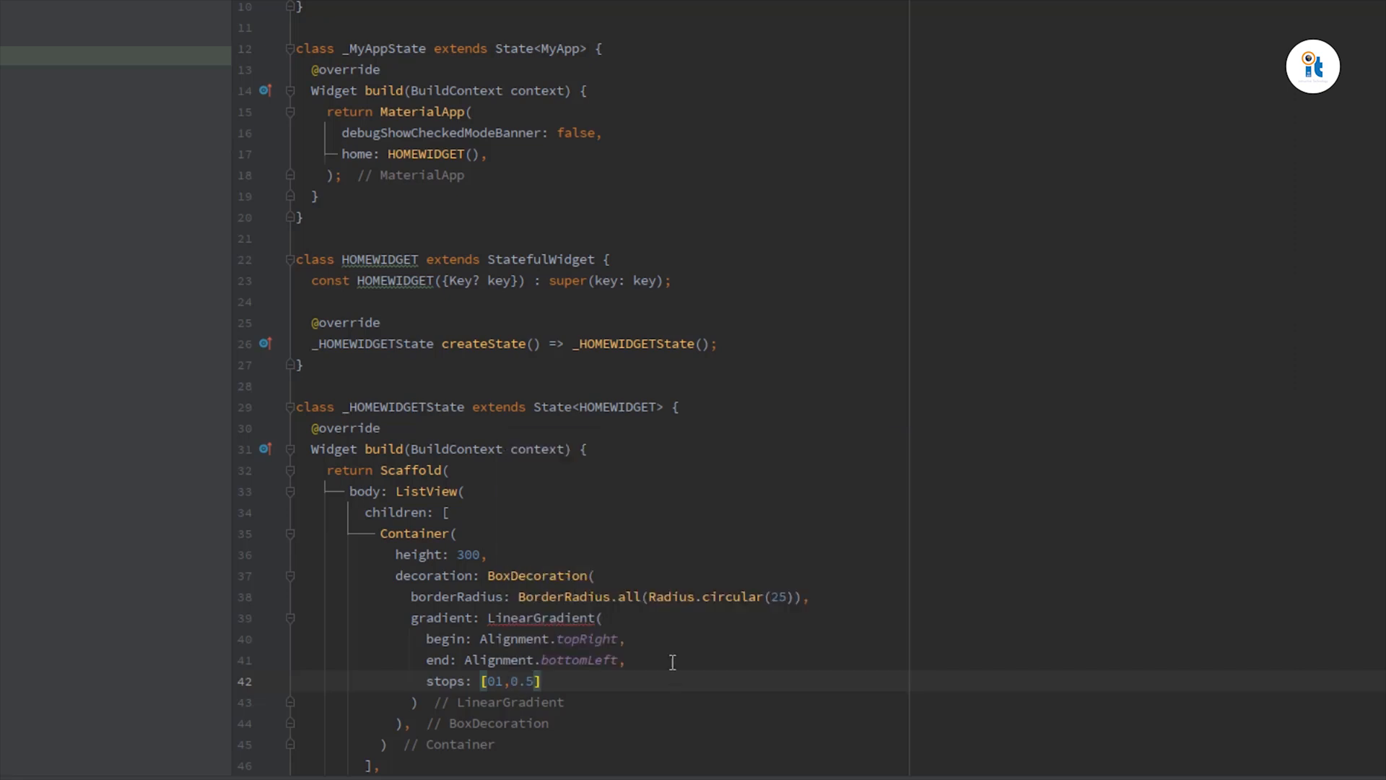
type(",0.8")
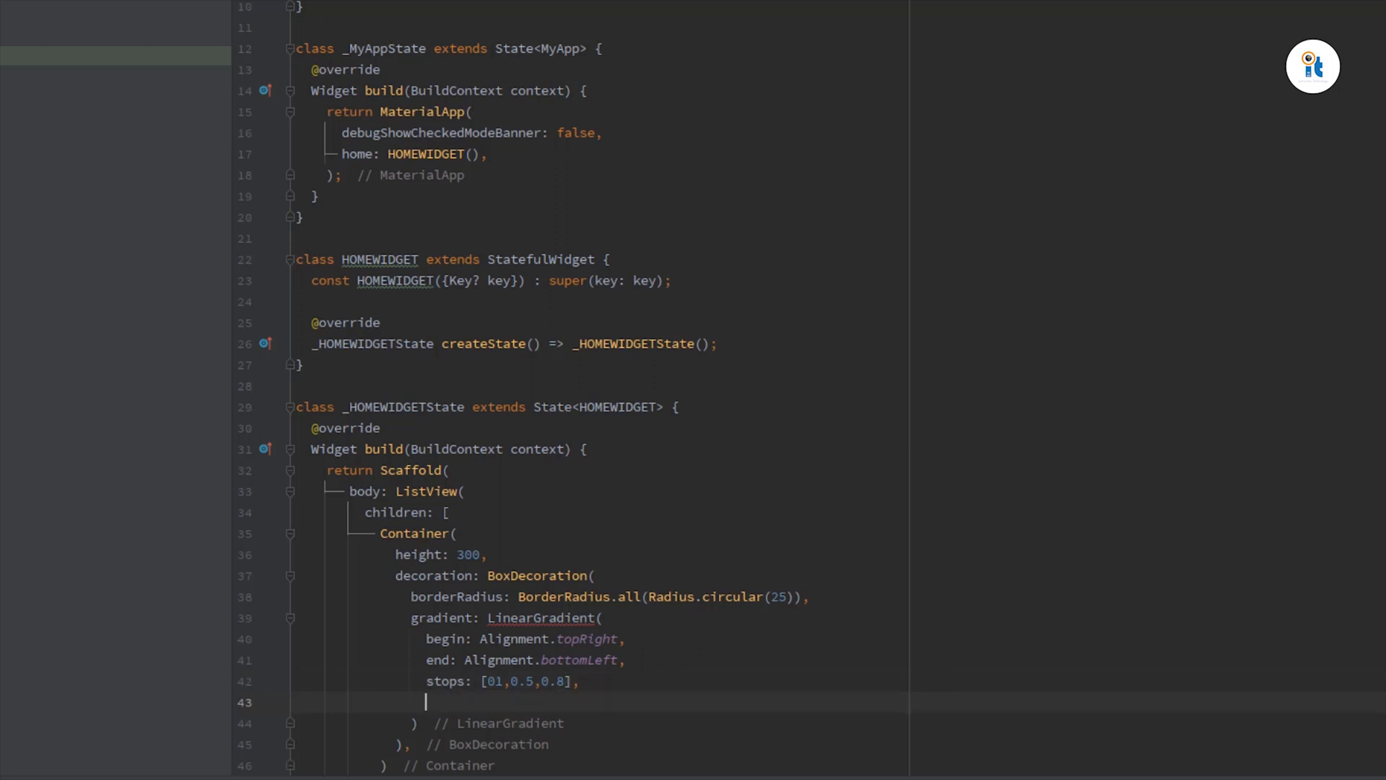
type("colors: []")
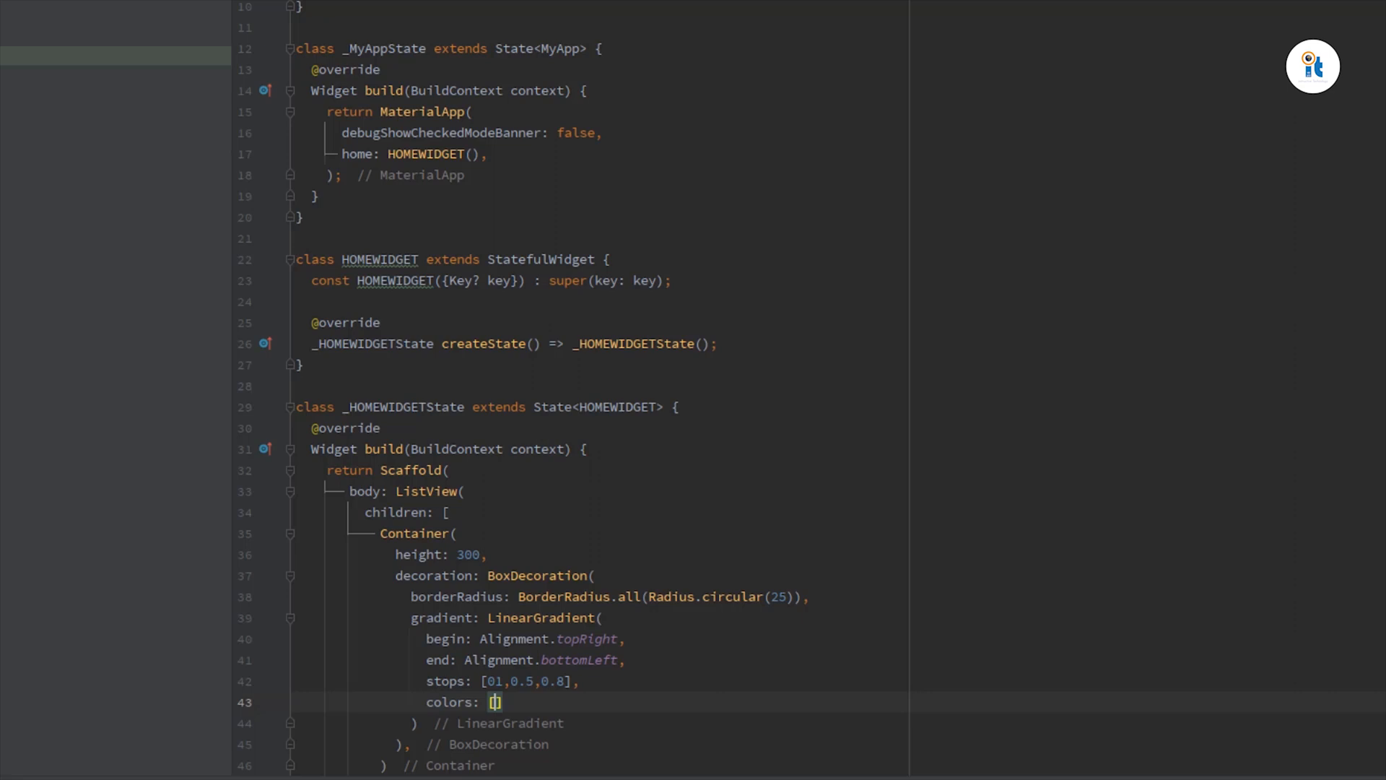
type("Colors.yellow,Colors.")
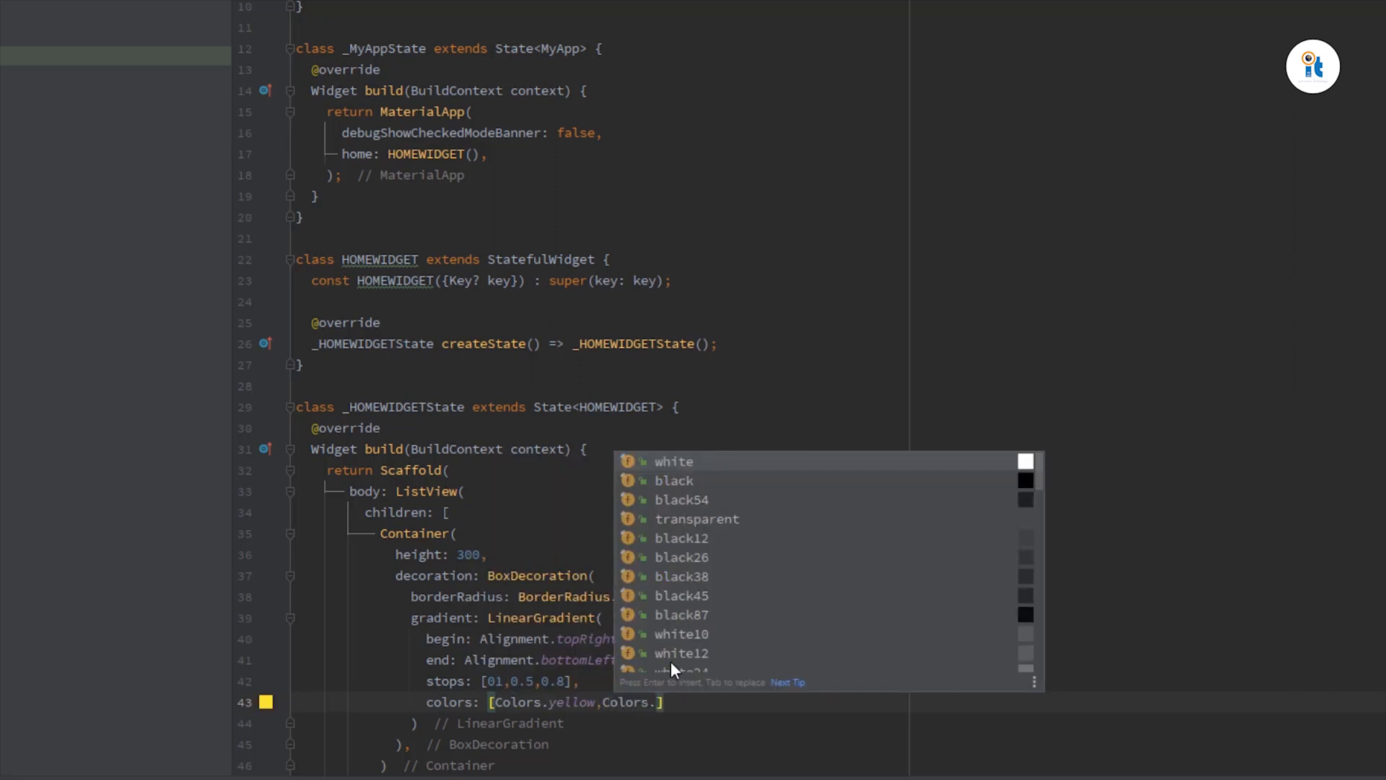
type("amberAccent")
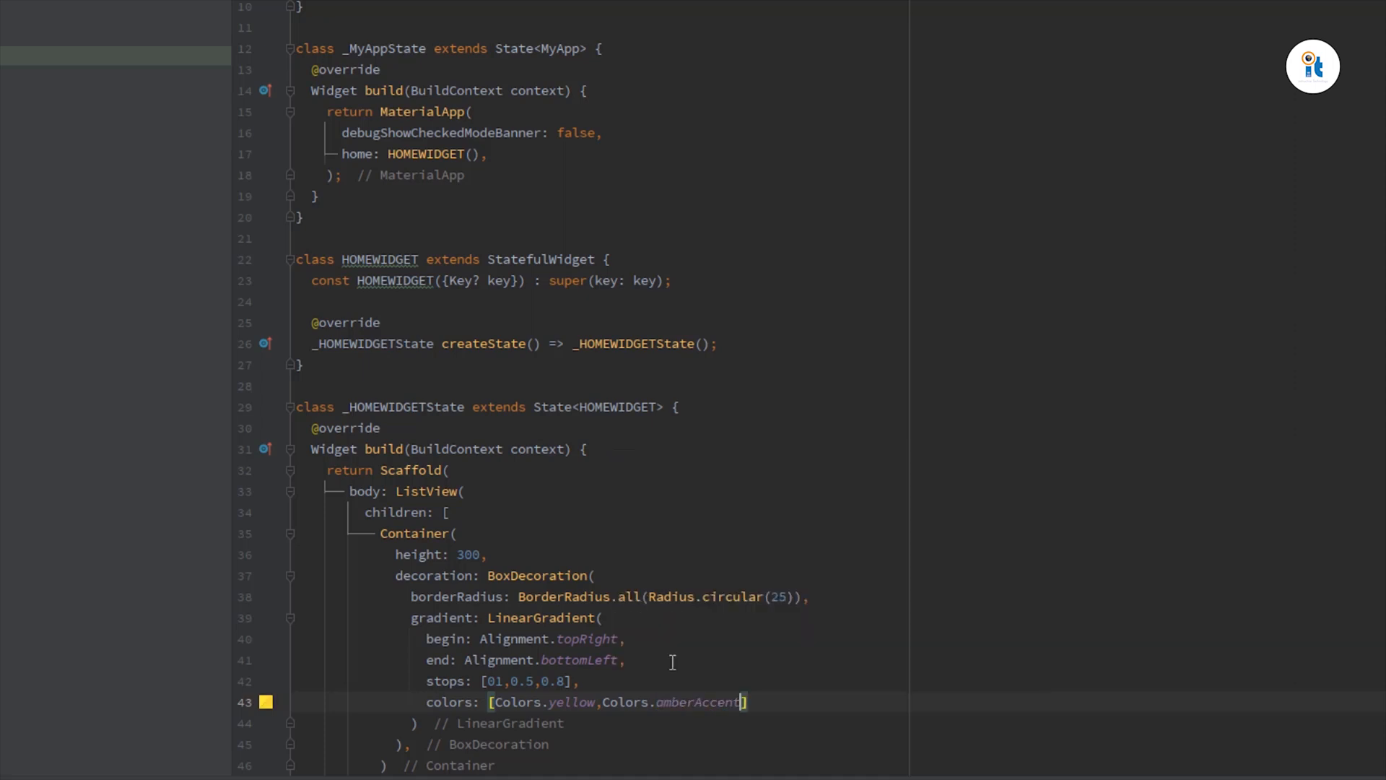
type("Colors.orange")
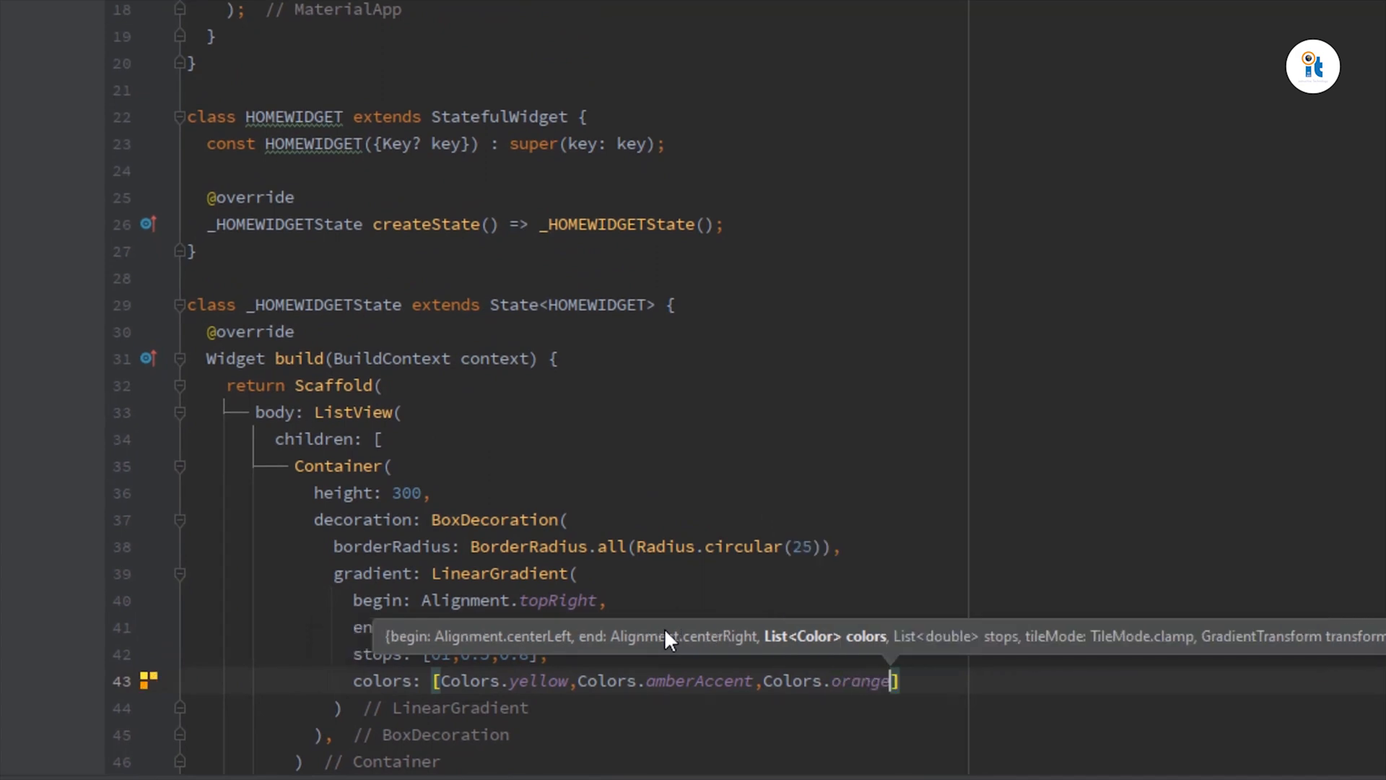
Wrap the Container in Padding of EdgeInsets.all(25.0) and duplicate the padded block.
scroll("down", 3)
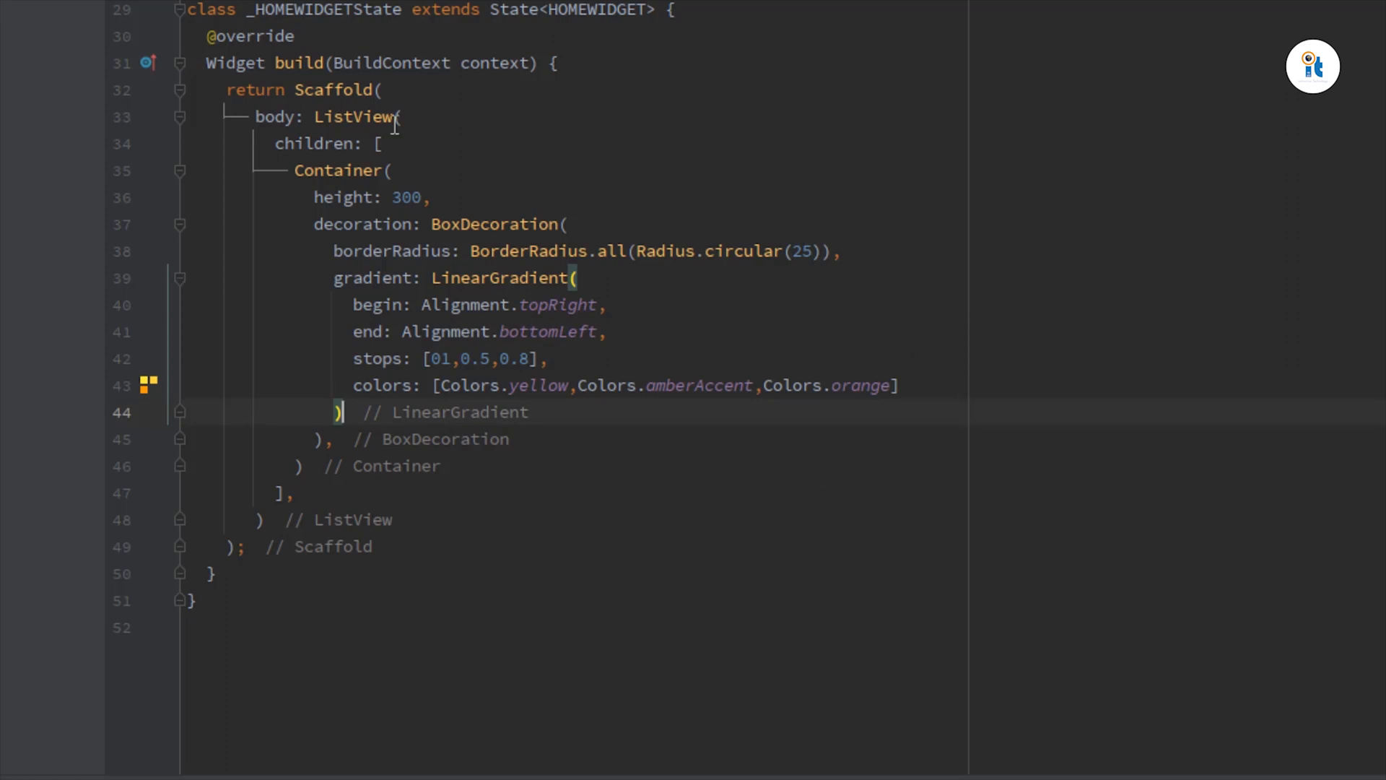
left_click(212, 171)
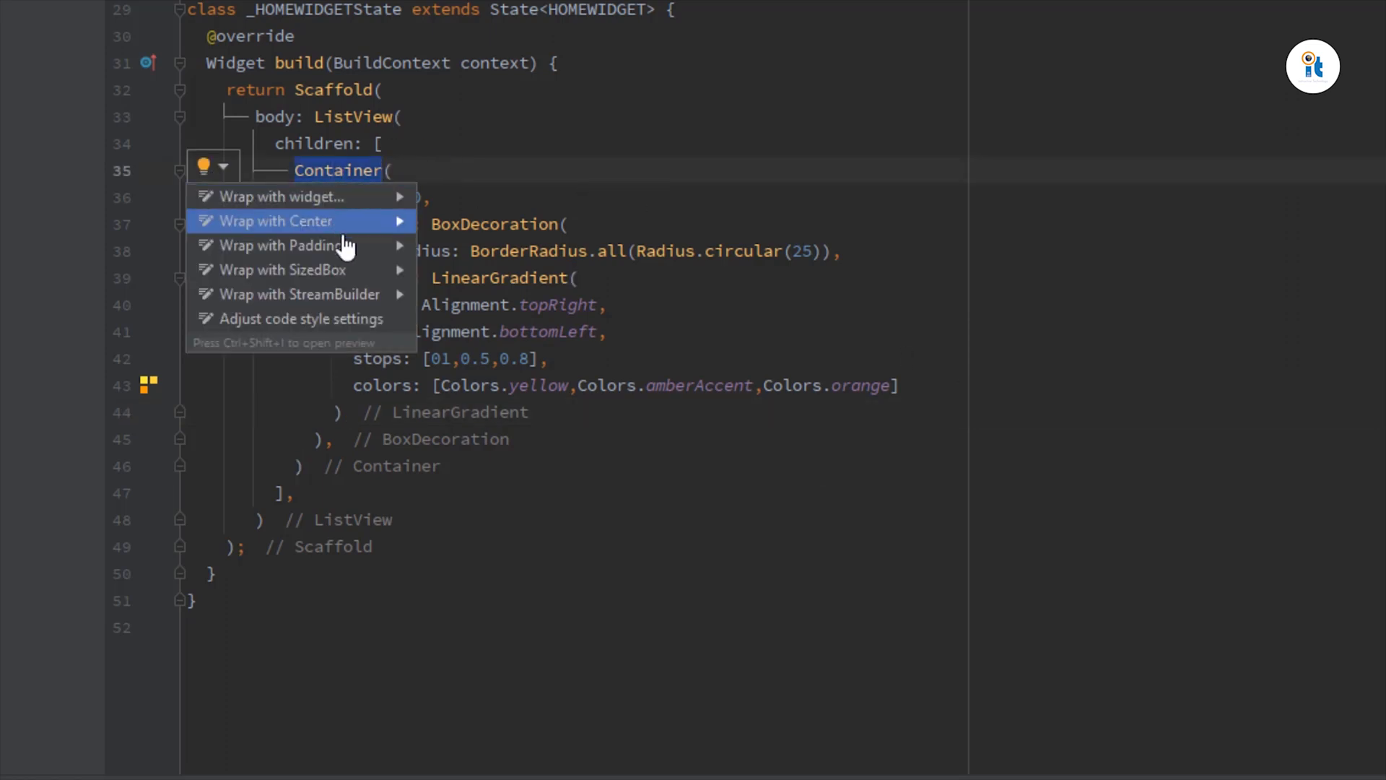
left_click(279, 246)
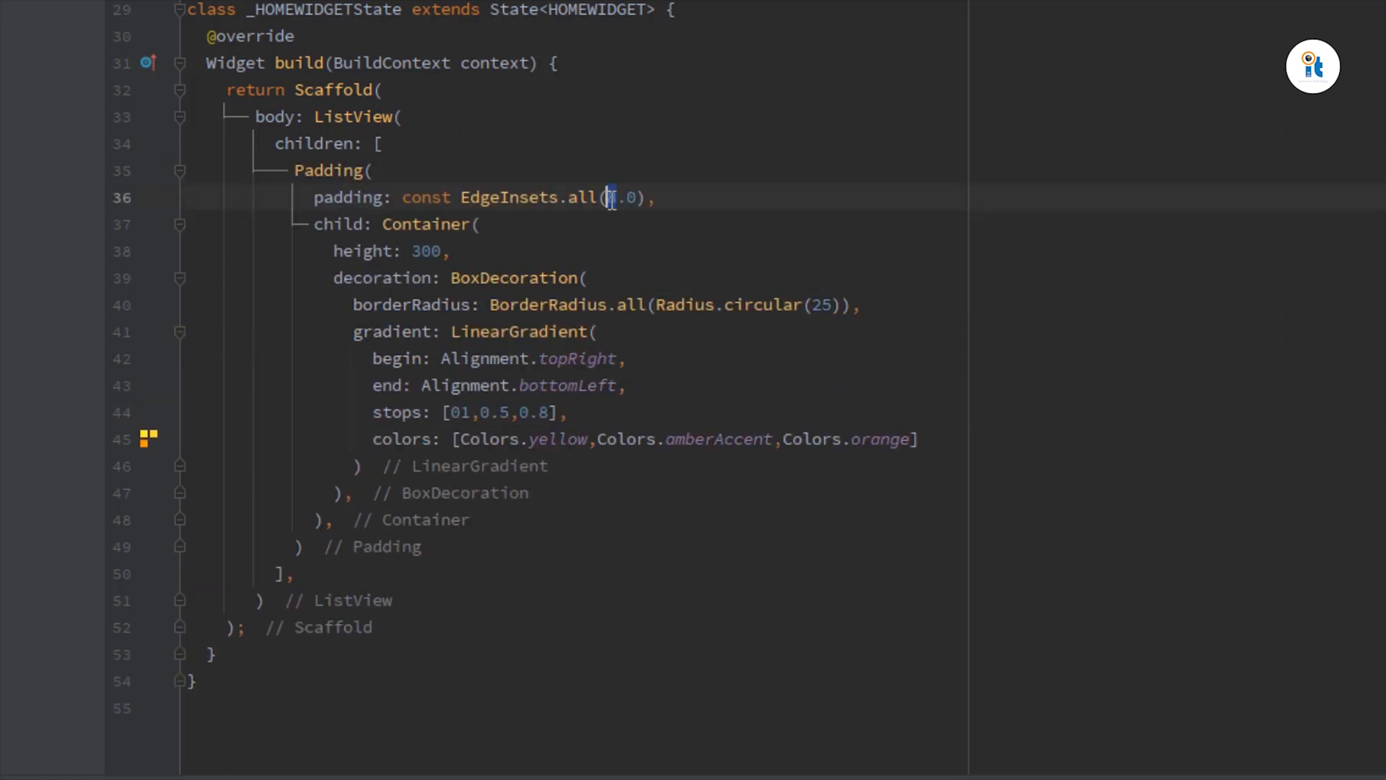
type("25")
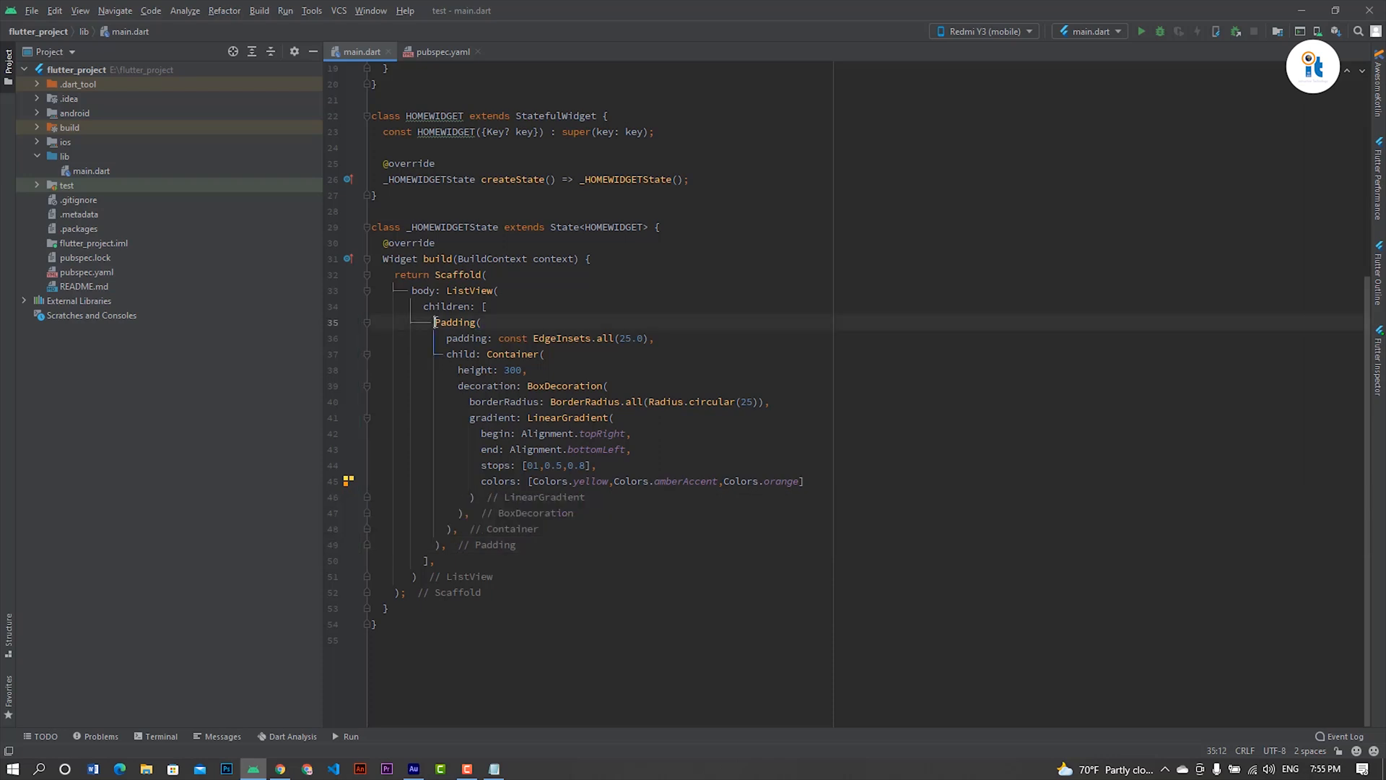
left_click_drag(434, 322, 446, 545)
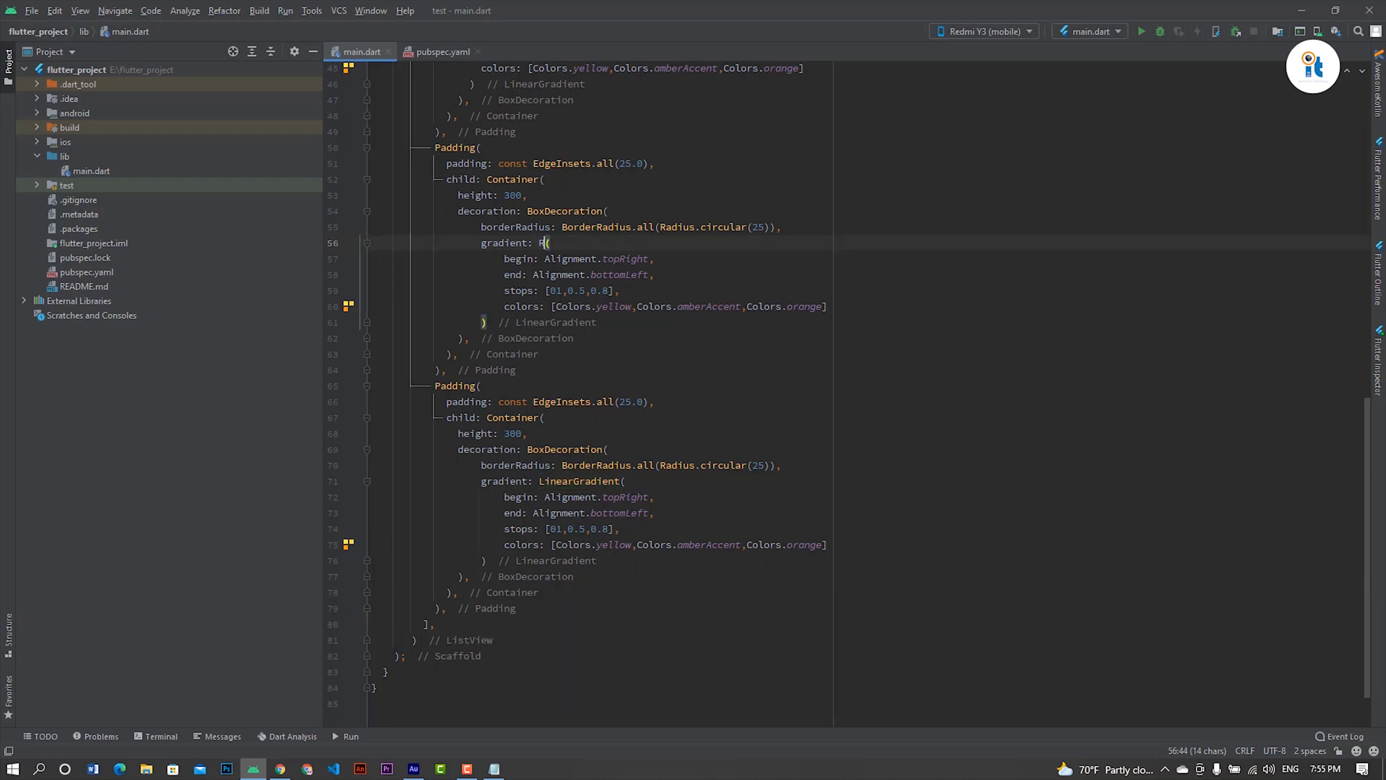
Change the second gradient to RadialGradient with radius 0.8, removing the begin/end alignments.
type("adialGradient")
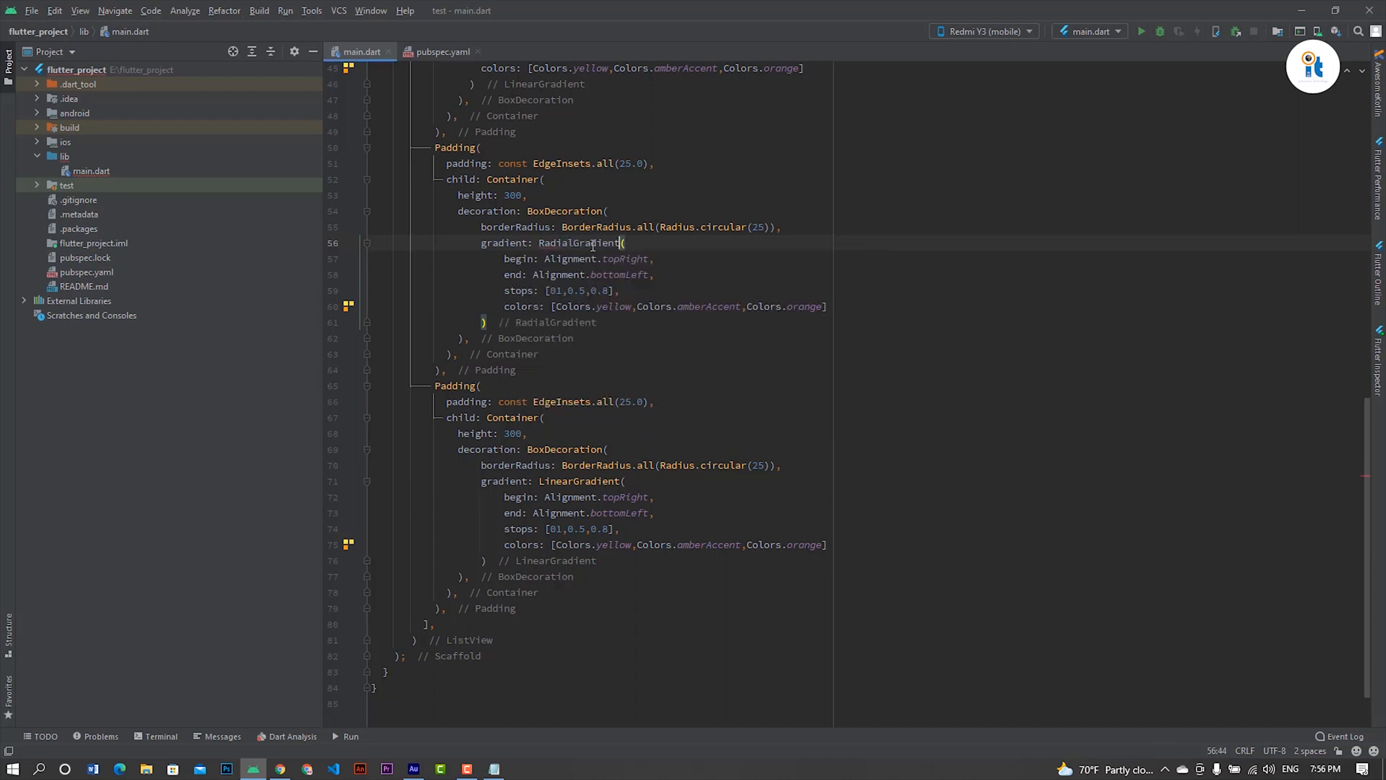
left_click_drag(504, 259, 654, 274)
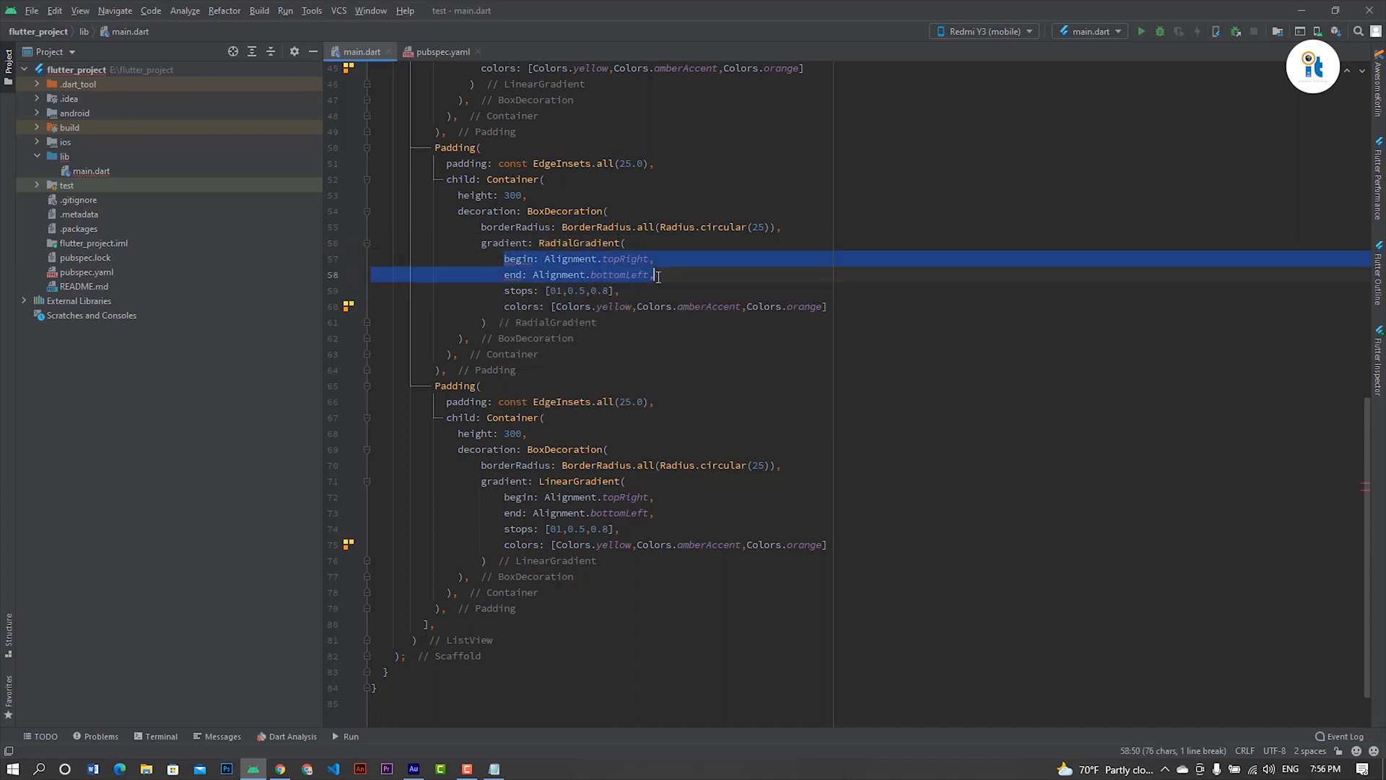
type("r")
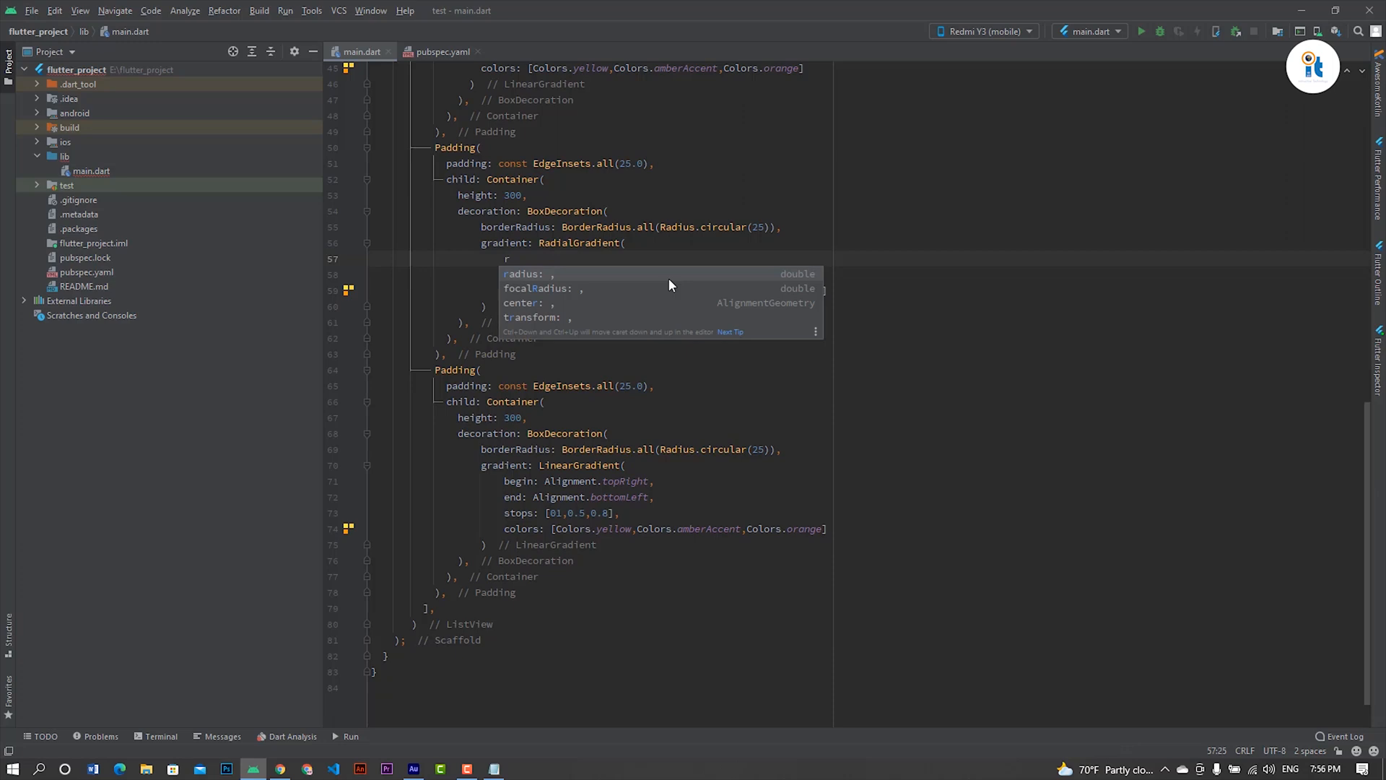
type("0.,")
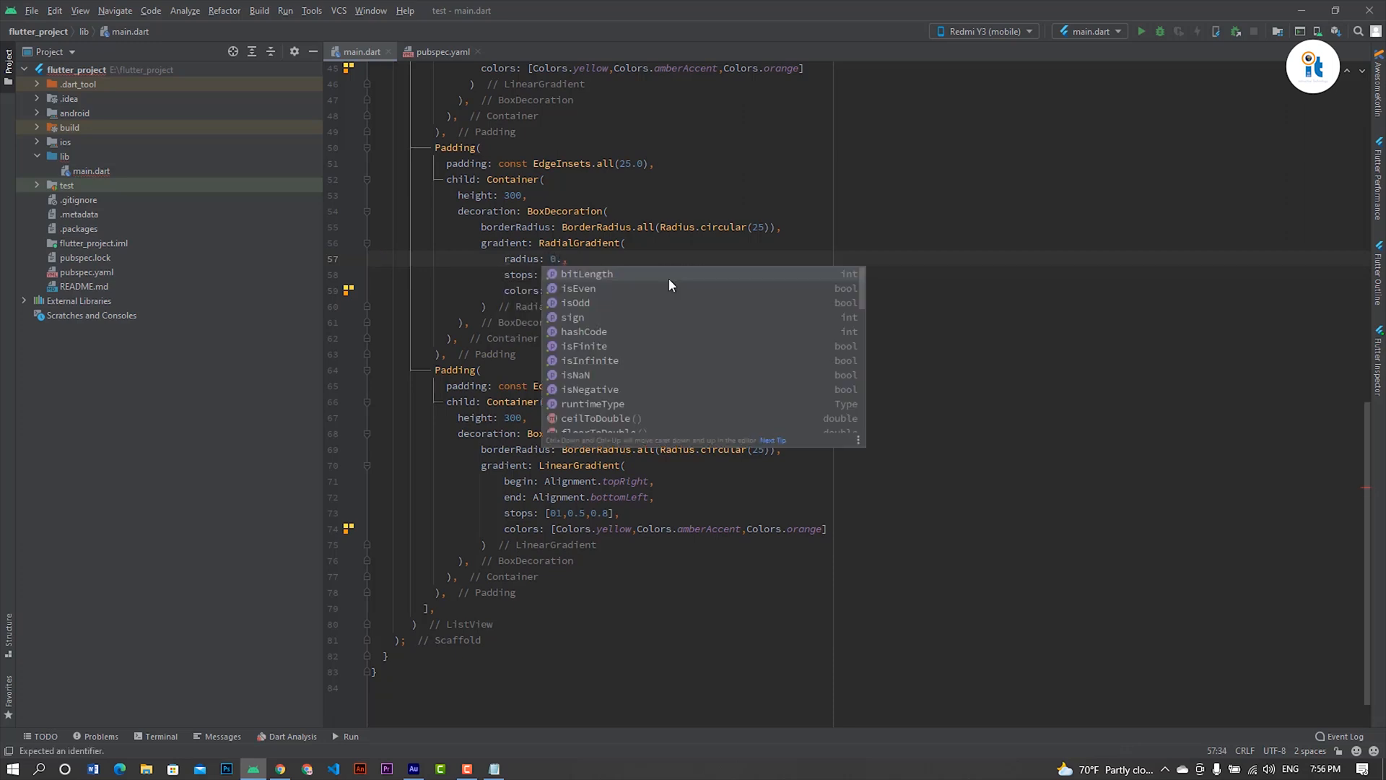
type("8,")
left_click(554, 463)
type("Sweep")
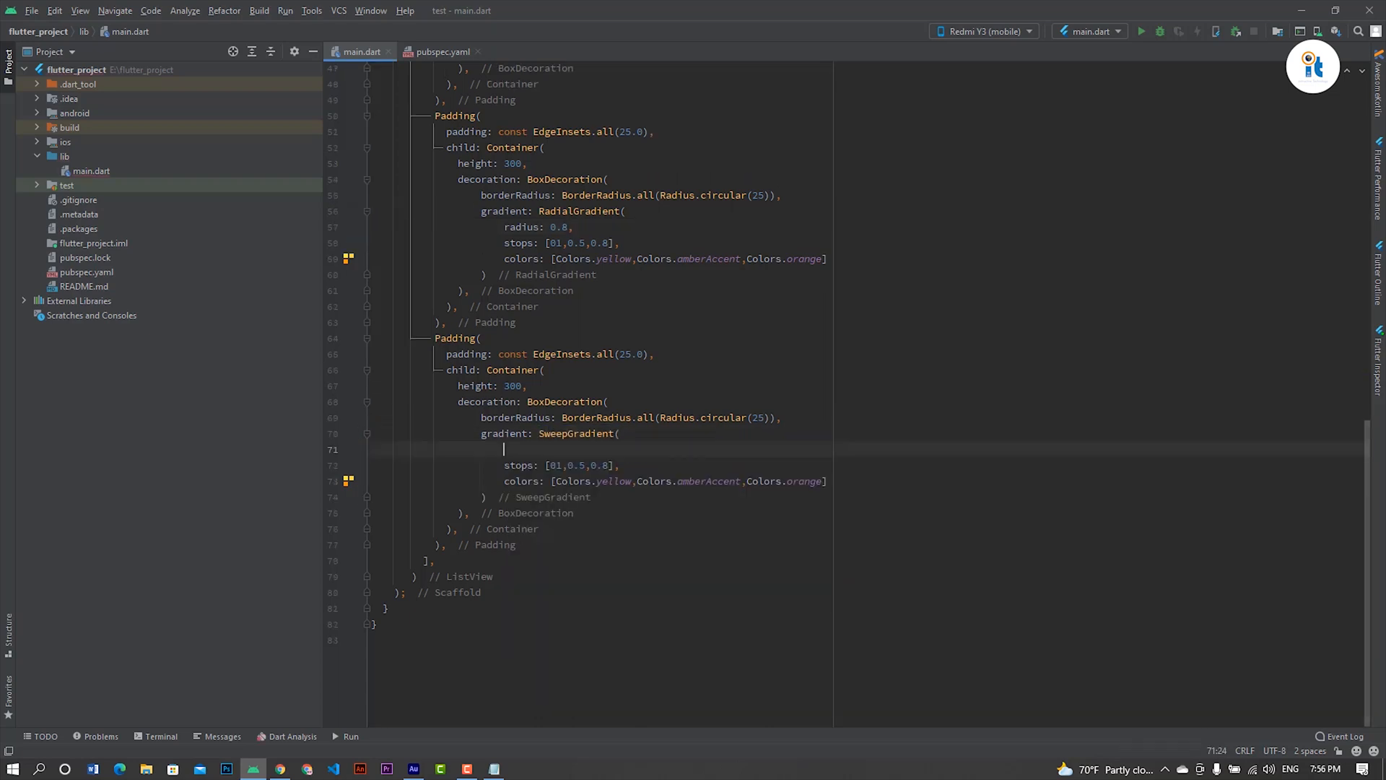
Make the third a SweepGradient with startAngle 0 and an endAngle.
type("startAngle: ,")
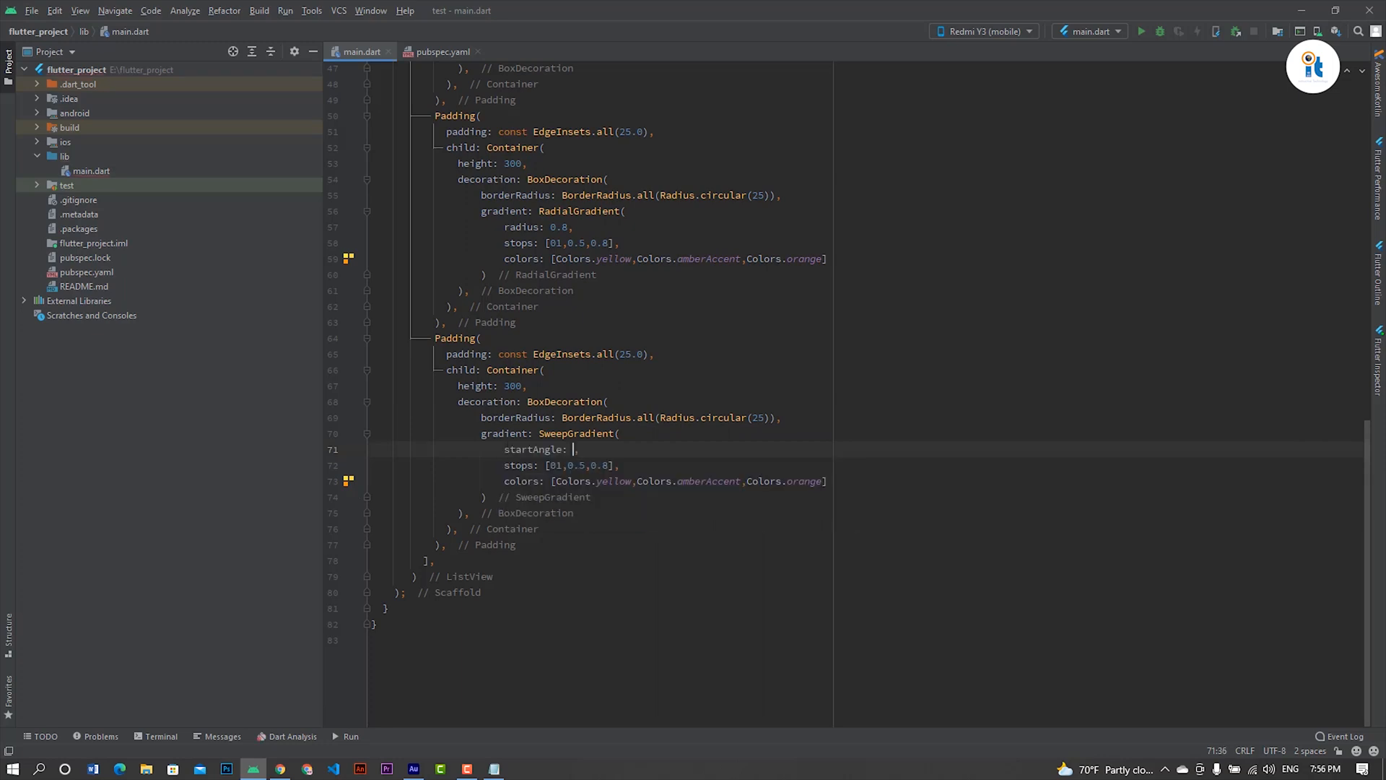
type("0,")
type("endAngle: ,")
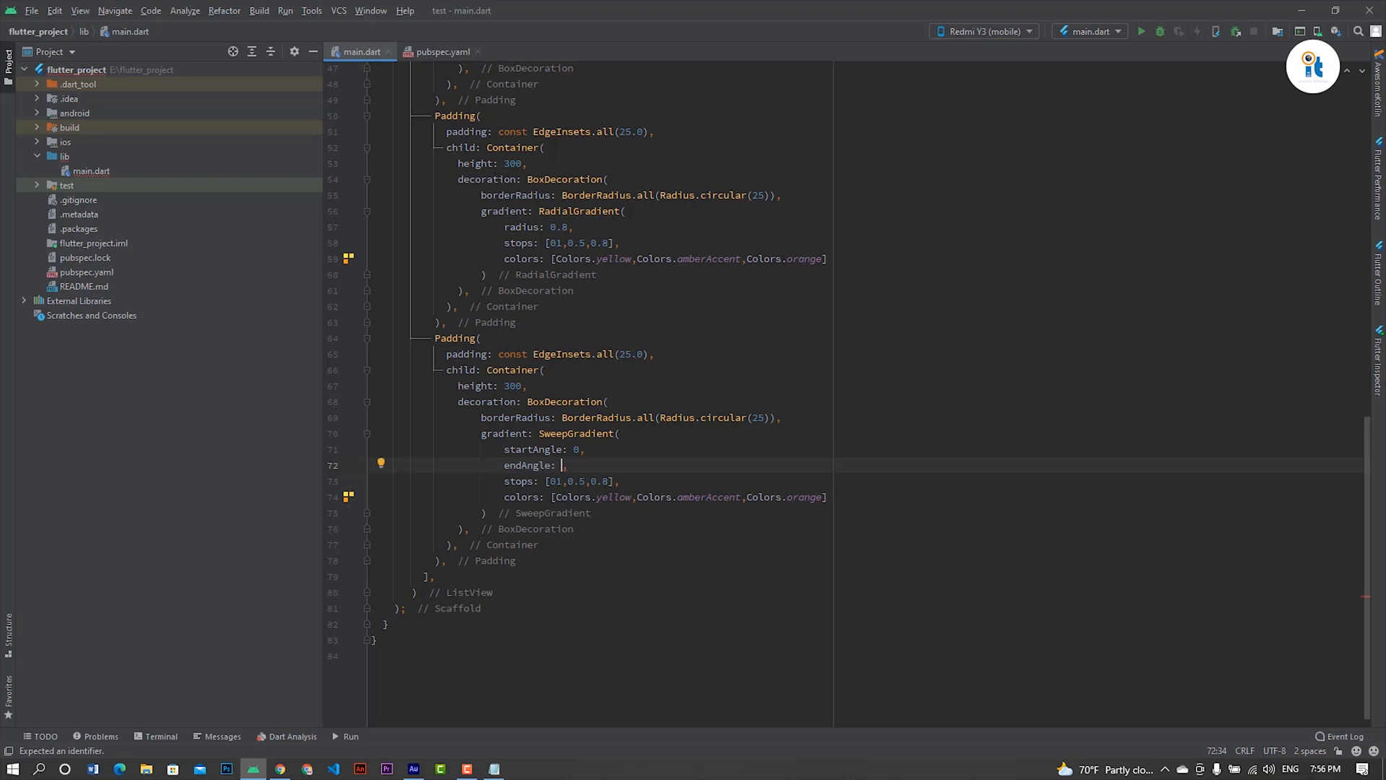
type("5")
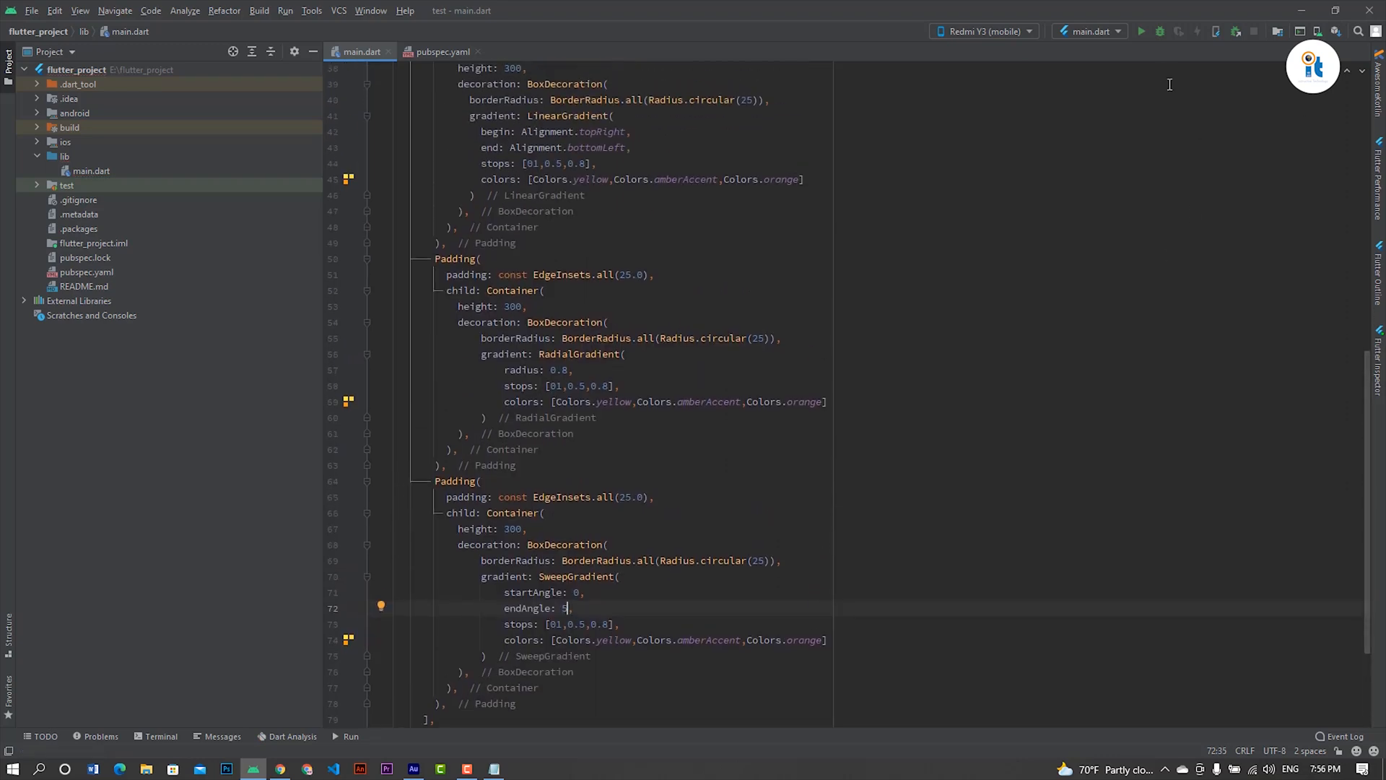
Run the app on the device and replace the radial gradient's yellow with lime.
left_click(1140, 31)
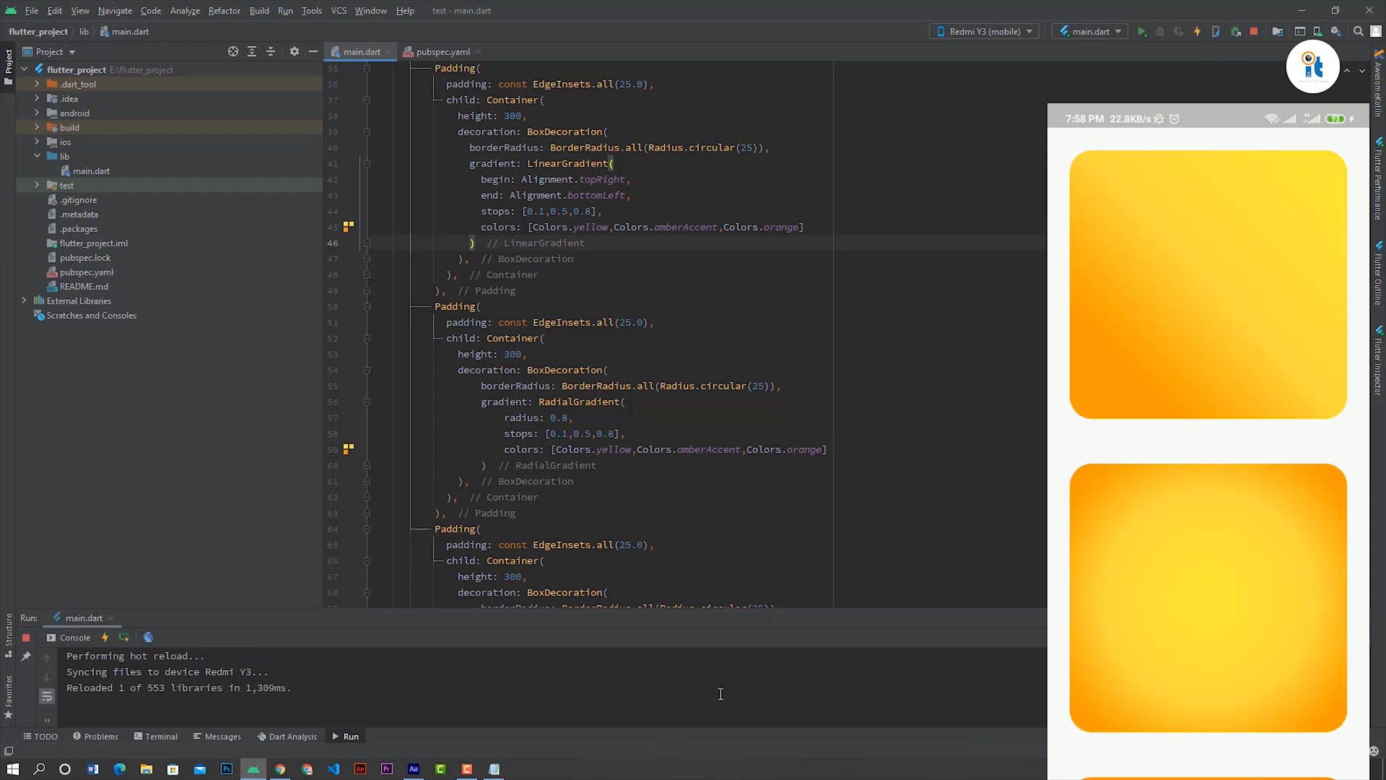
scroll("down", 3)
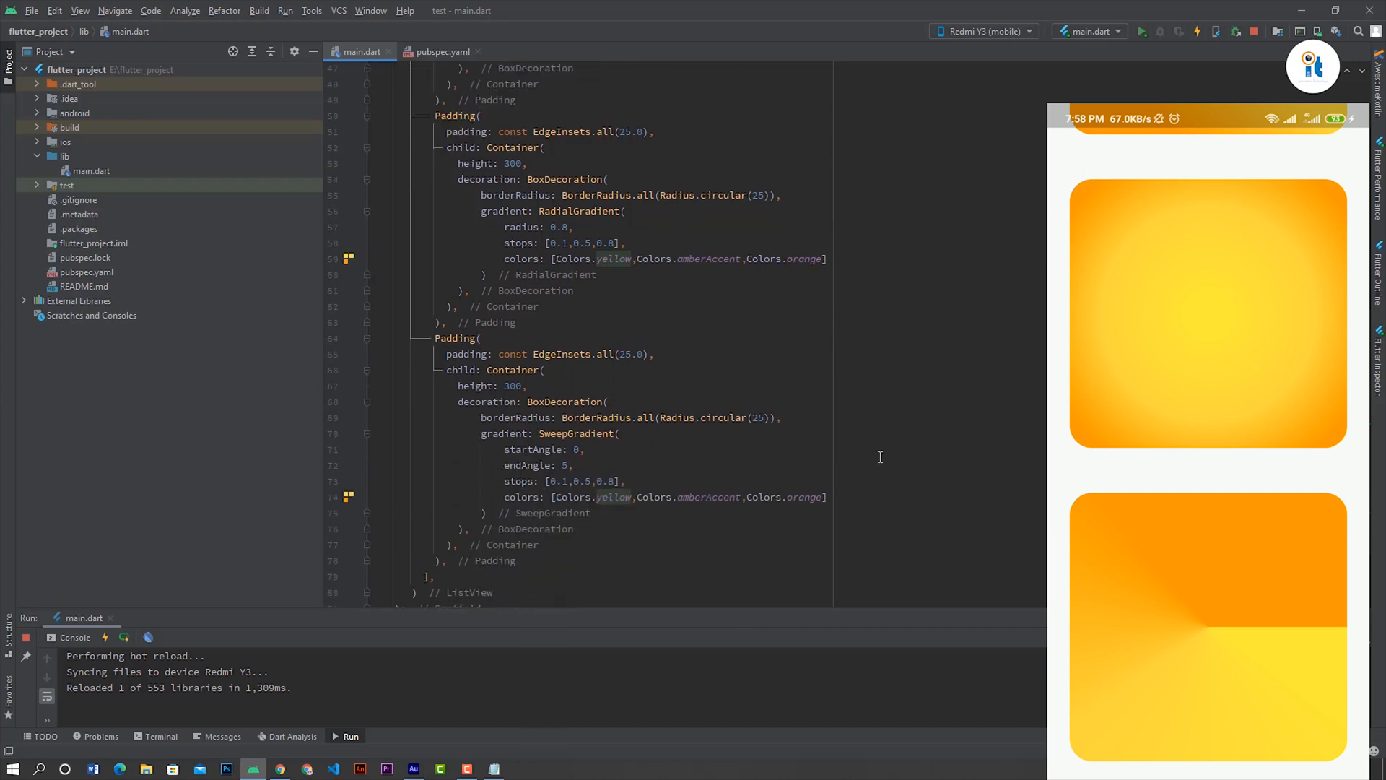
double_click(614, 259)
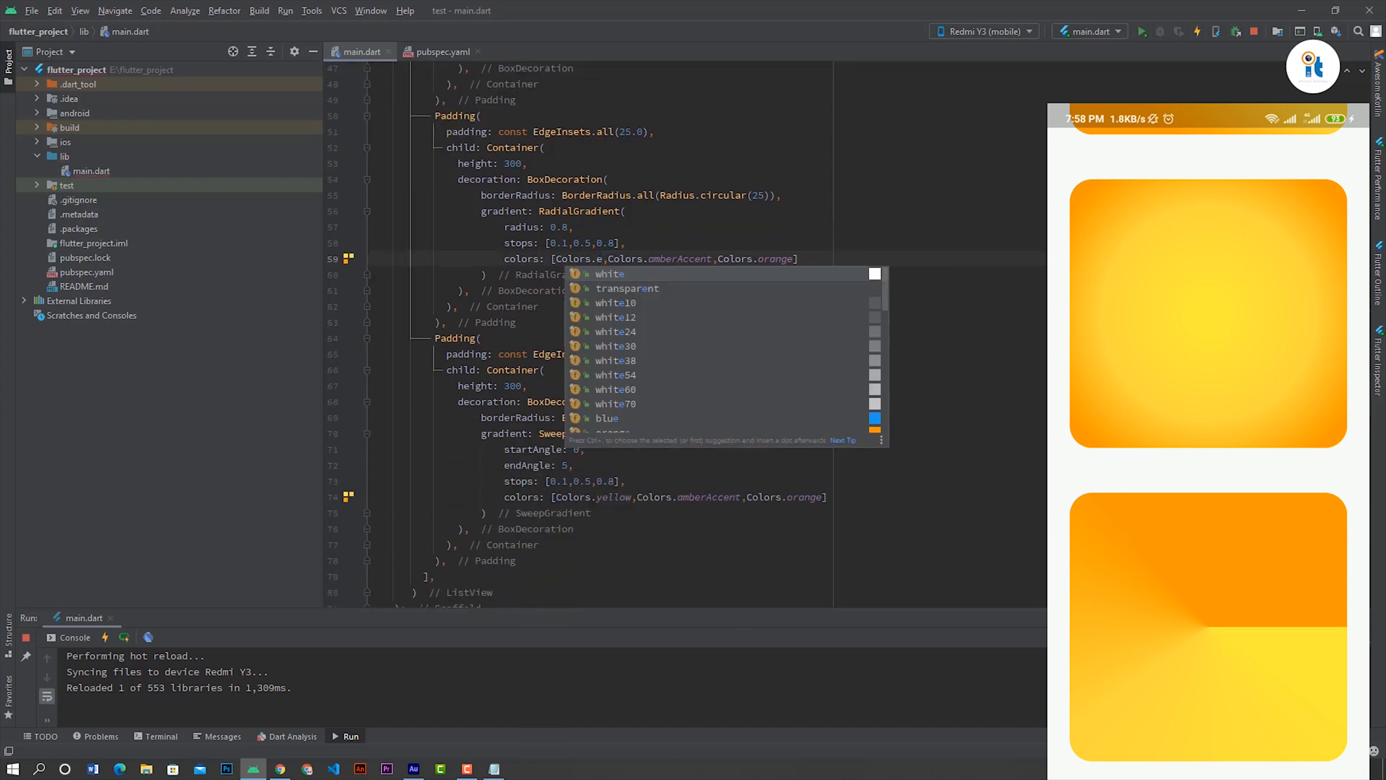
scroll("down", 3)
type("lim")
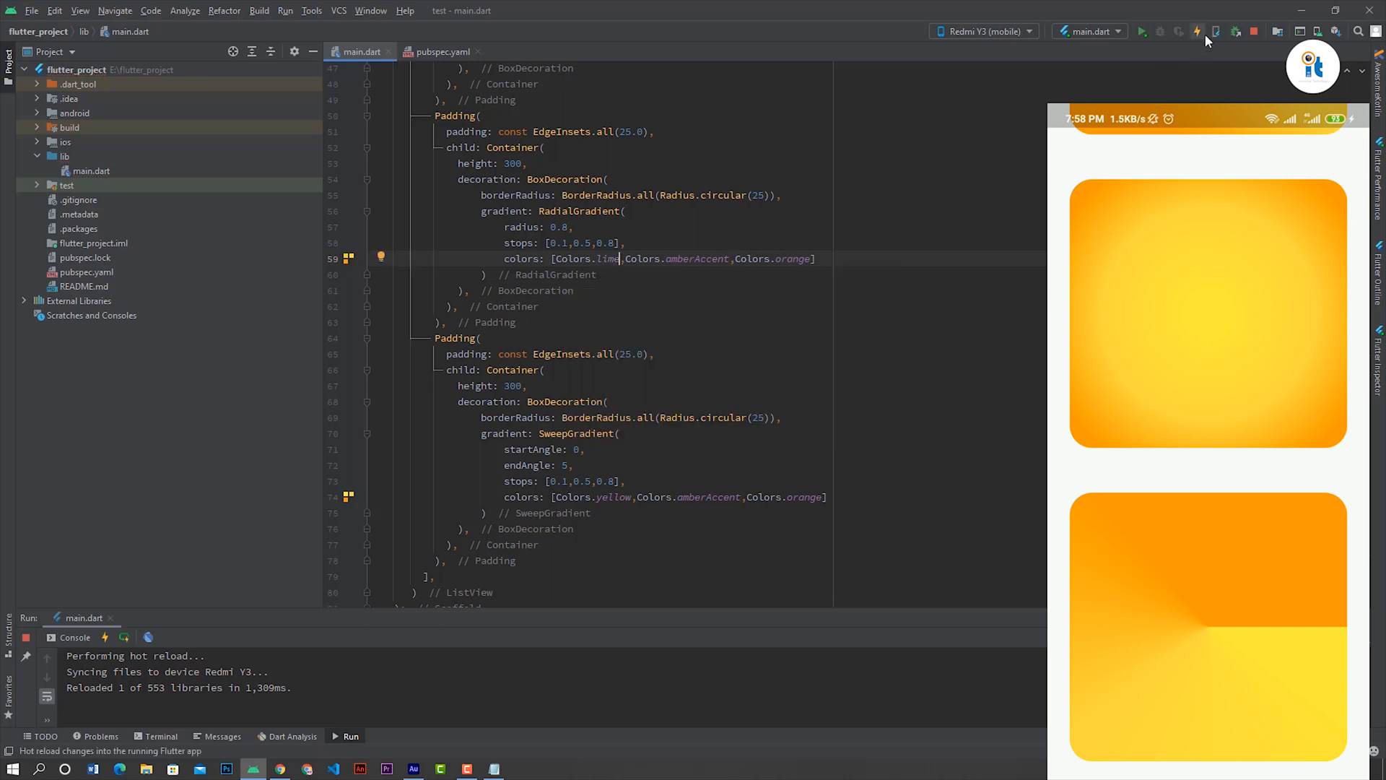
mouse_move(1198, 42)
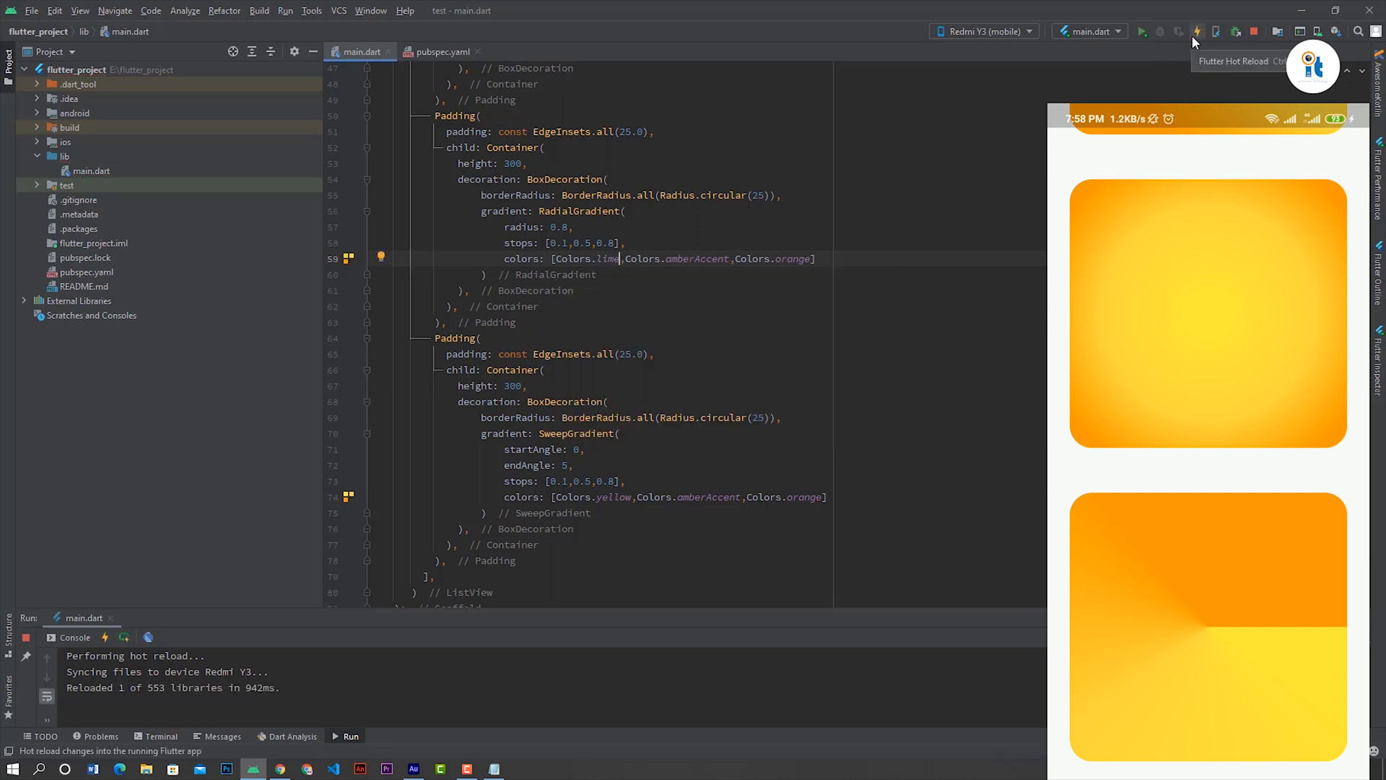
Hot reload so the device's radial card shows a lime centre fading to orange.
left_click(1195, 32)
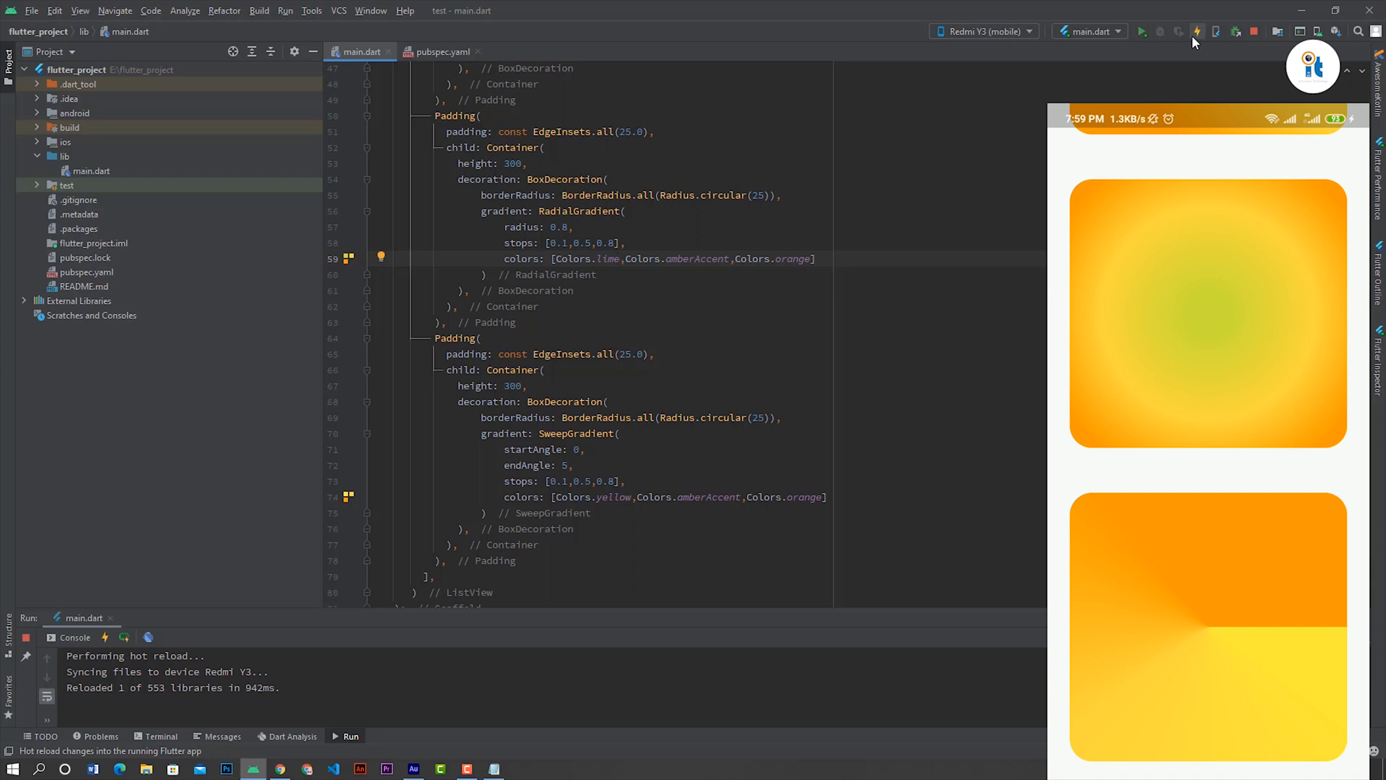
left_click(619, 259)
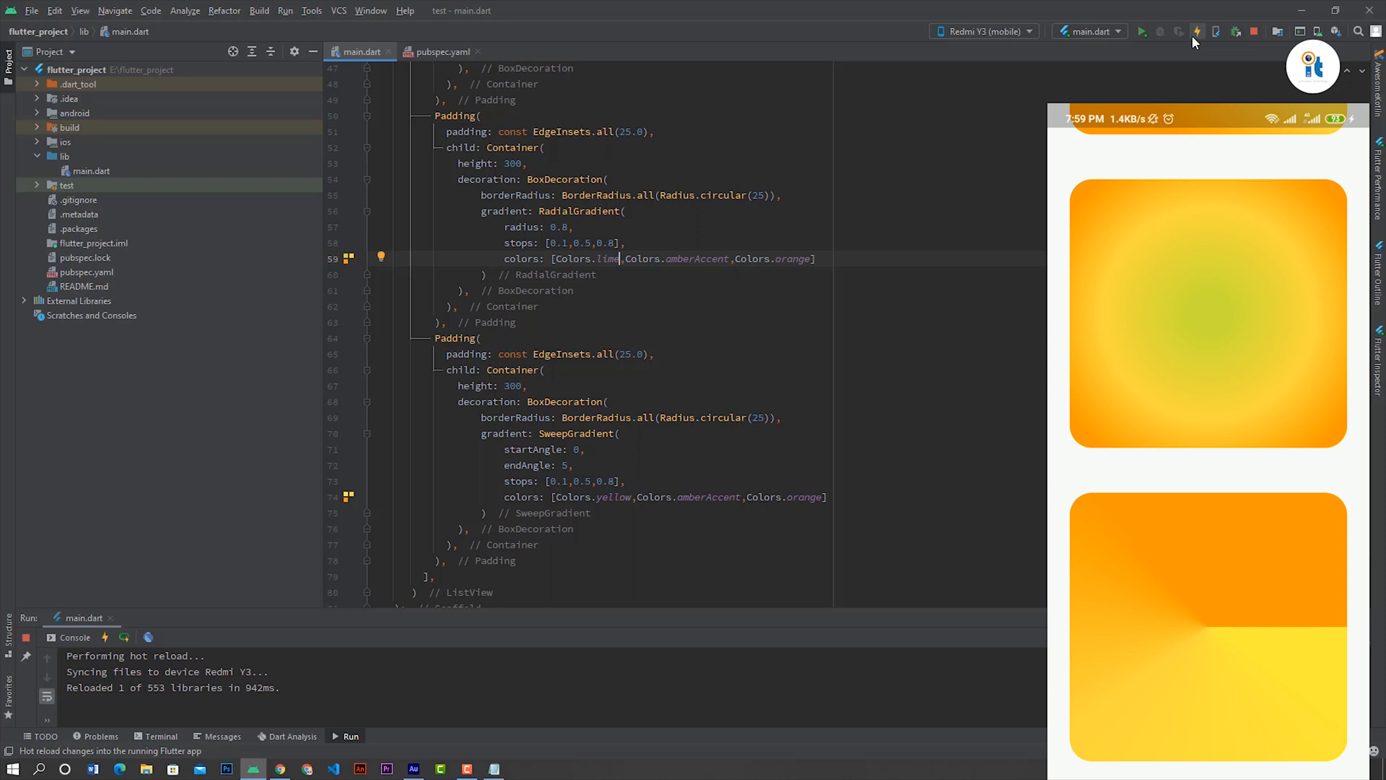